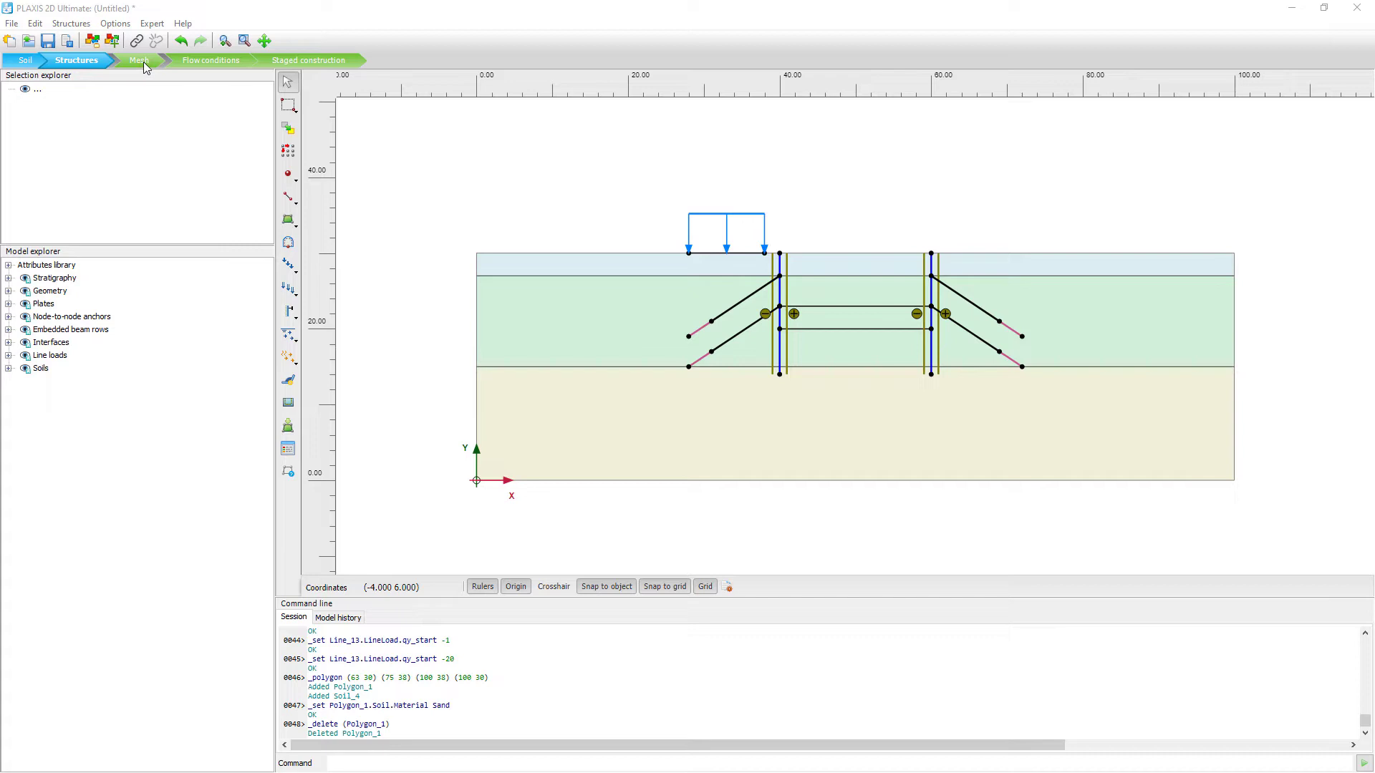
Switch the excavation model from Structures mode to Mesh mode.
left_click(138, 60)
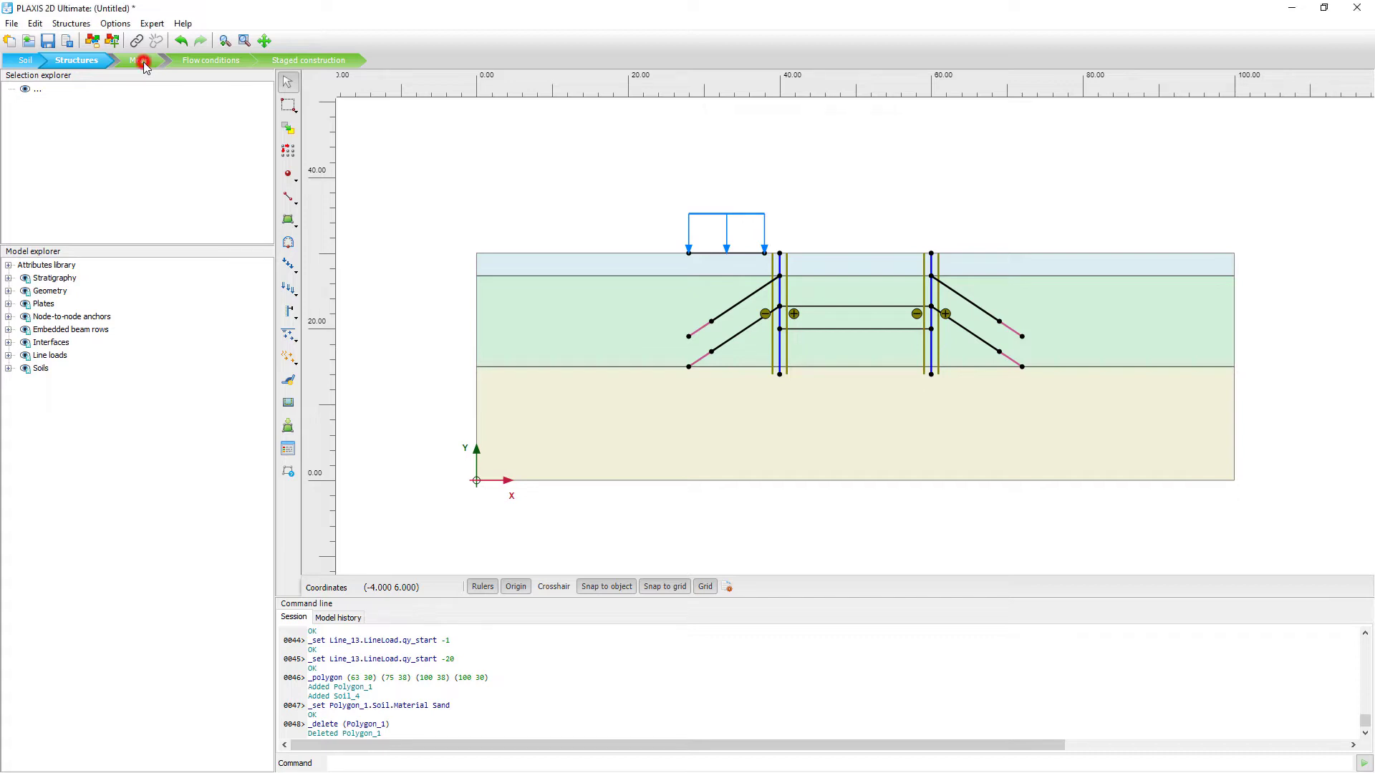
left_click(138, 59)
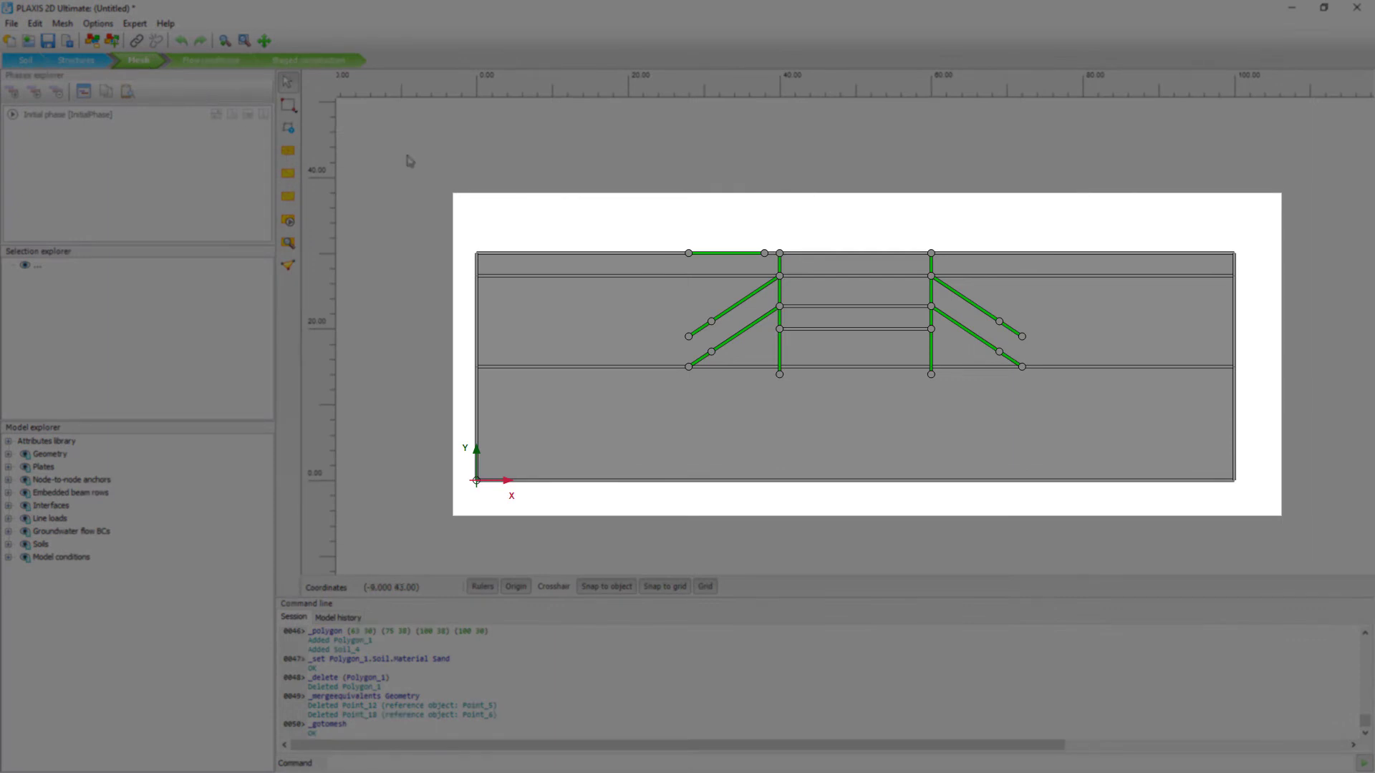
mouse_move(552, 394)
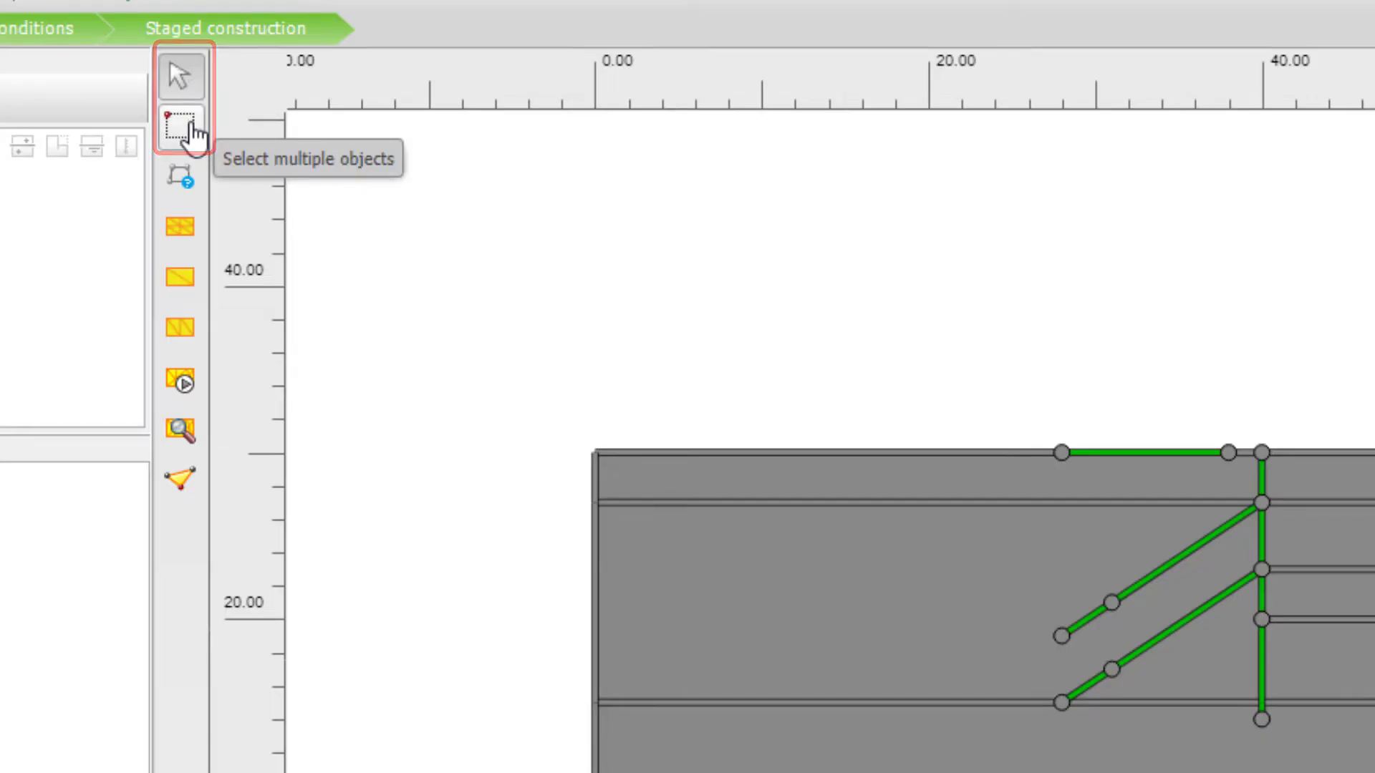
mouse_move(182, 178)
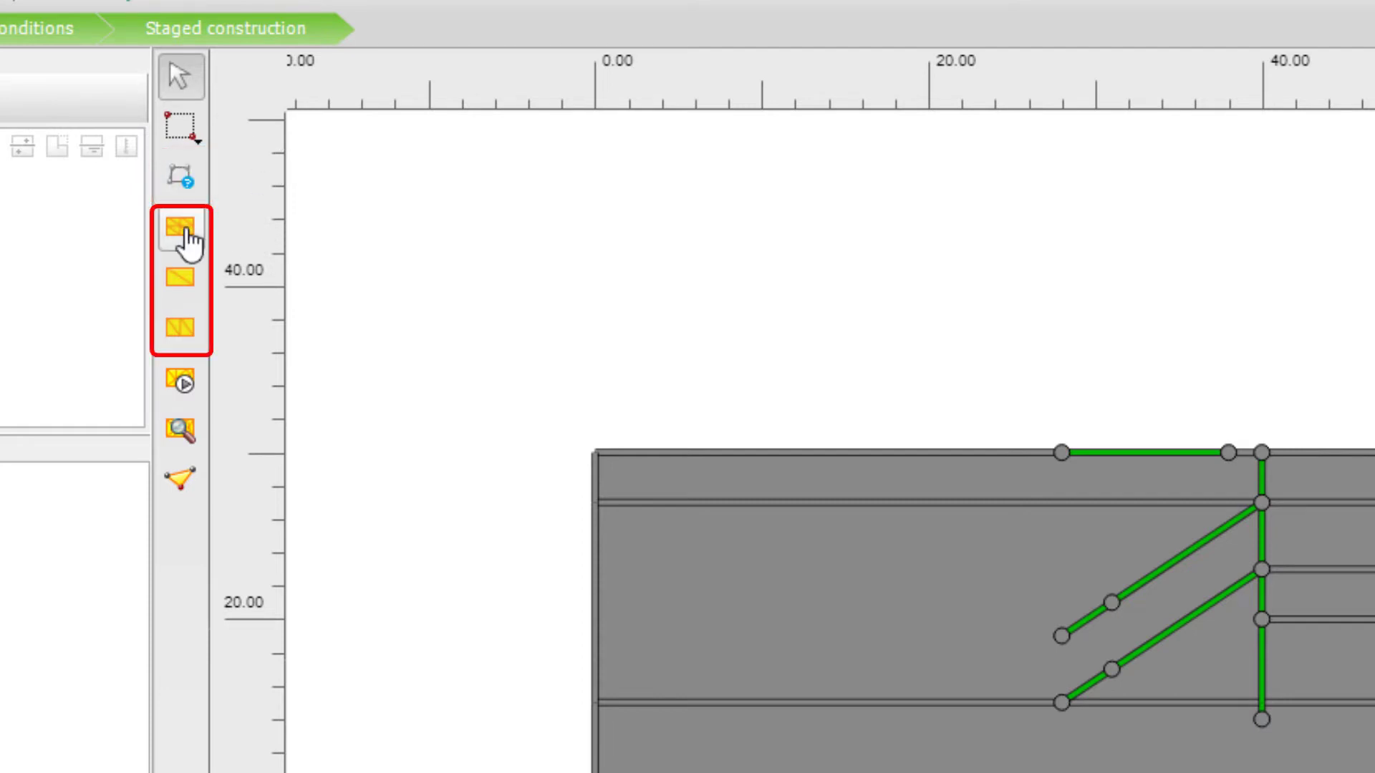
mouse_move(180, 289)
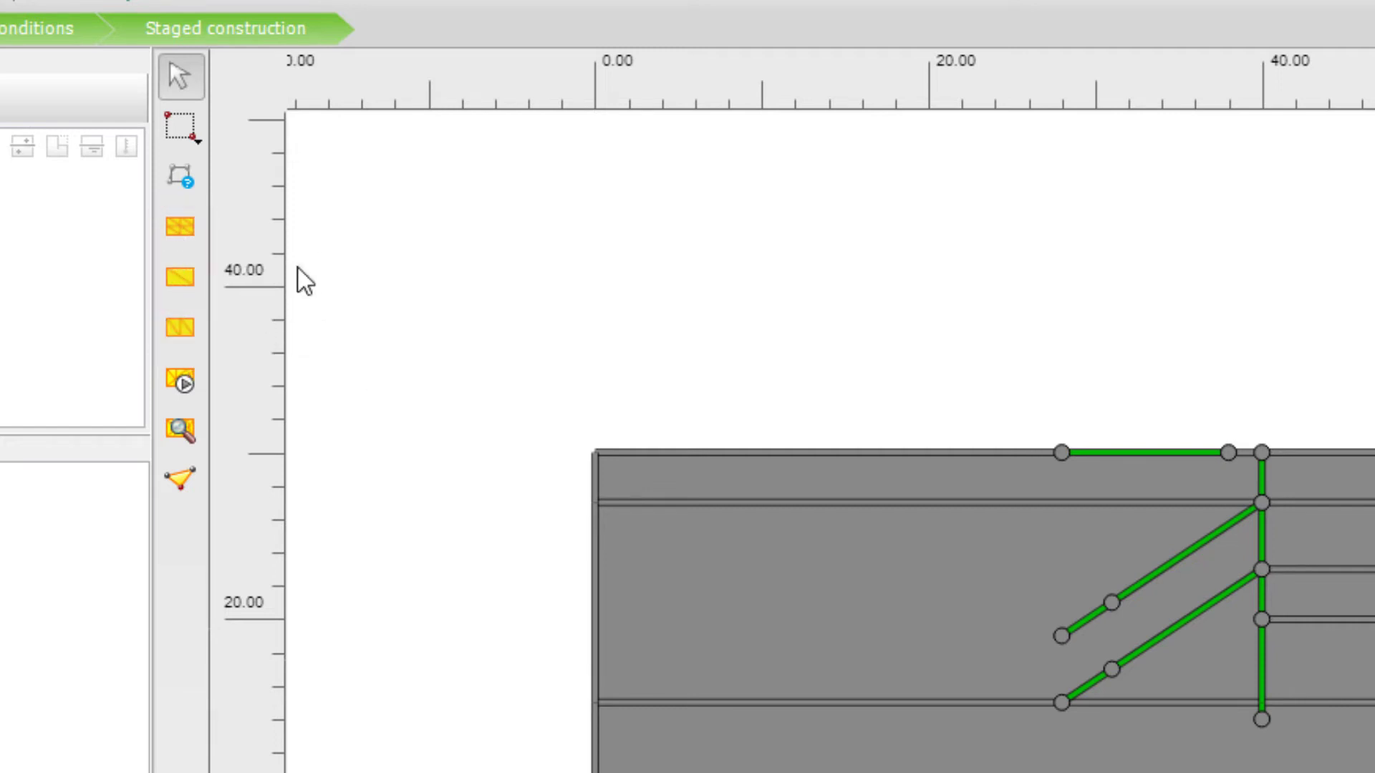
Refine the mesh on the top-left soil cluster and coarsen the left middle soil layer.
left_click(181, 228)
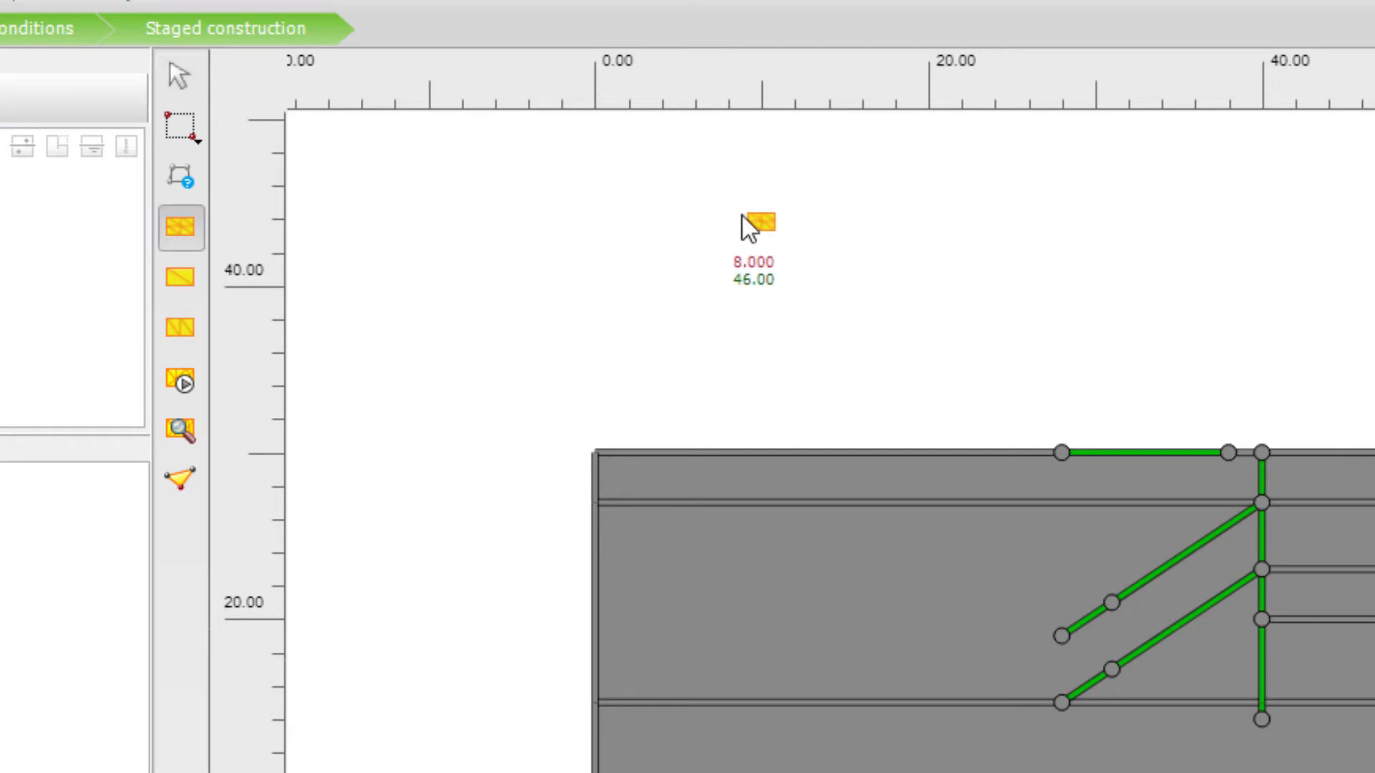
left_click(758, 485)
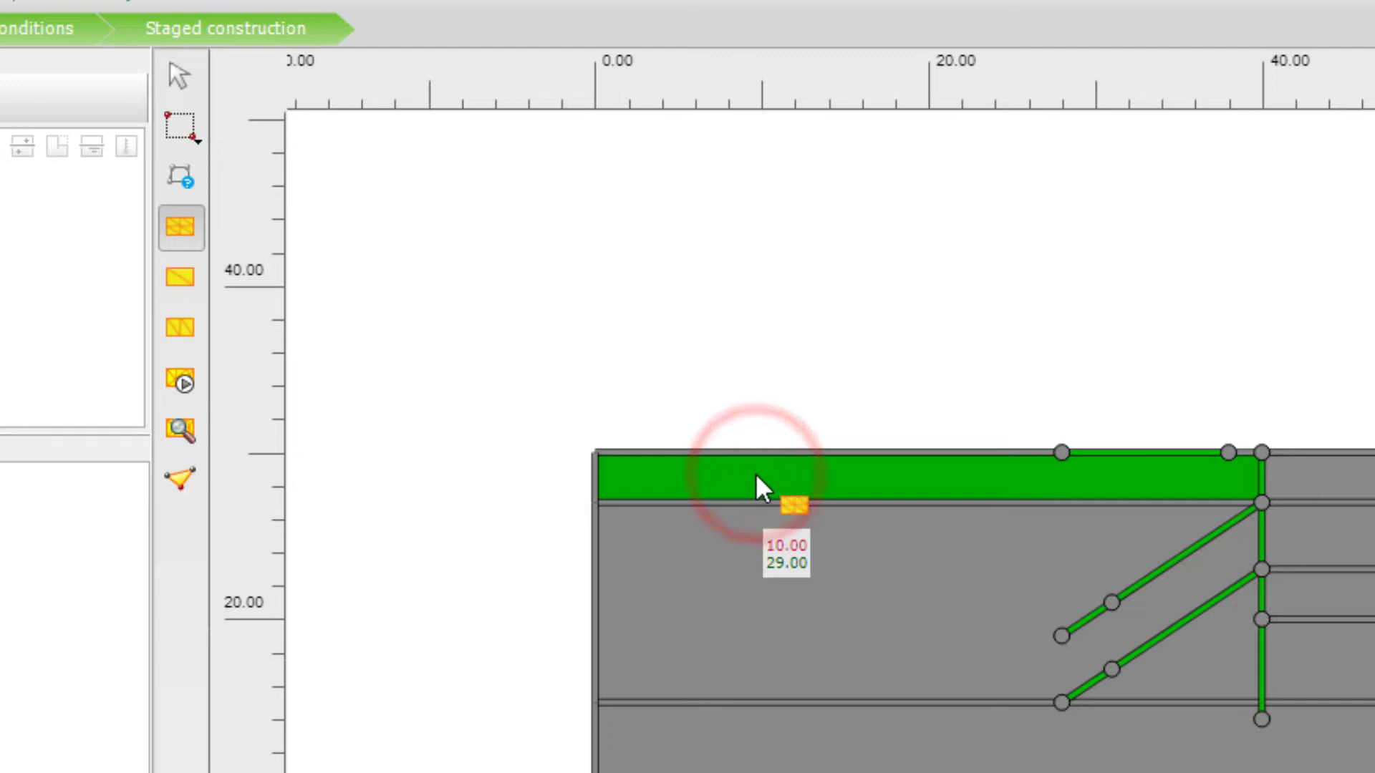
left_click(180, 279)
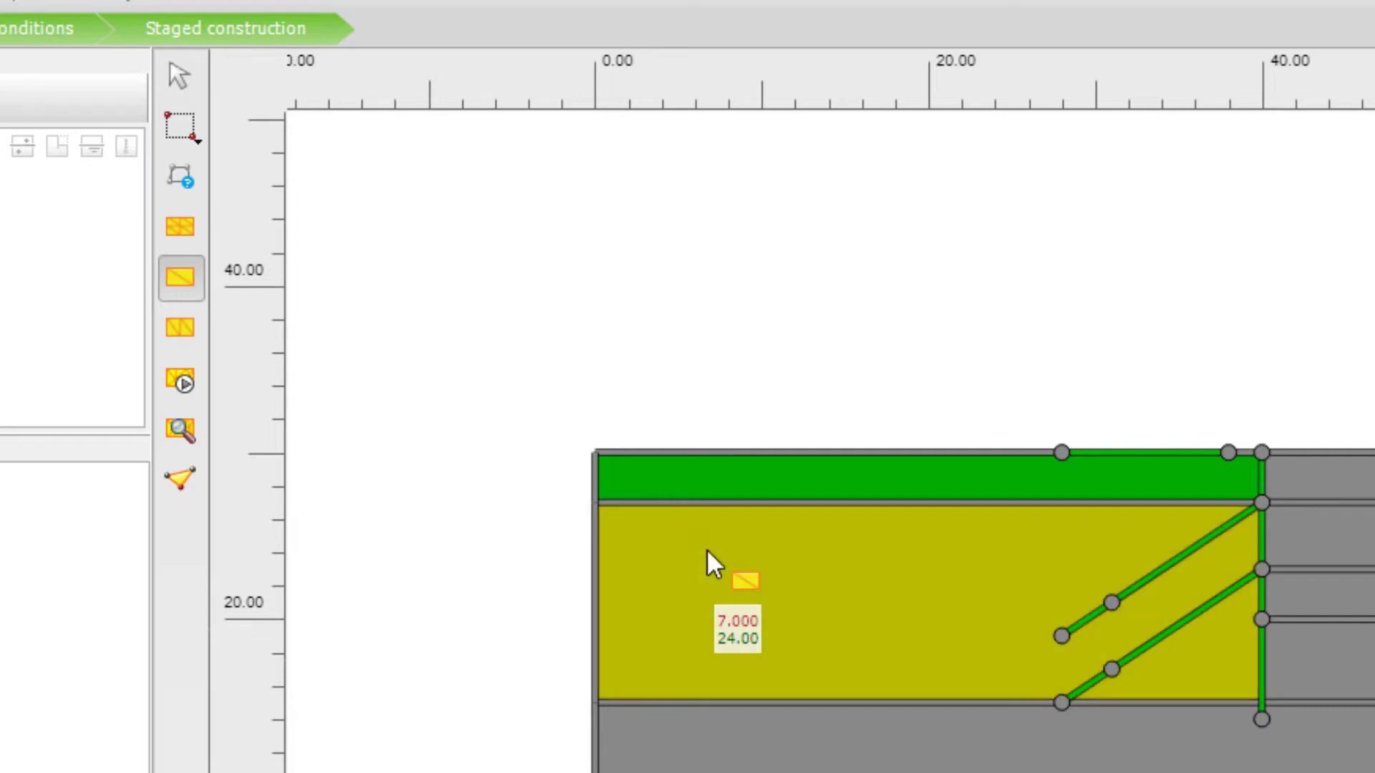
left_click(180, 328)
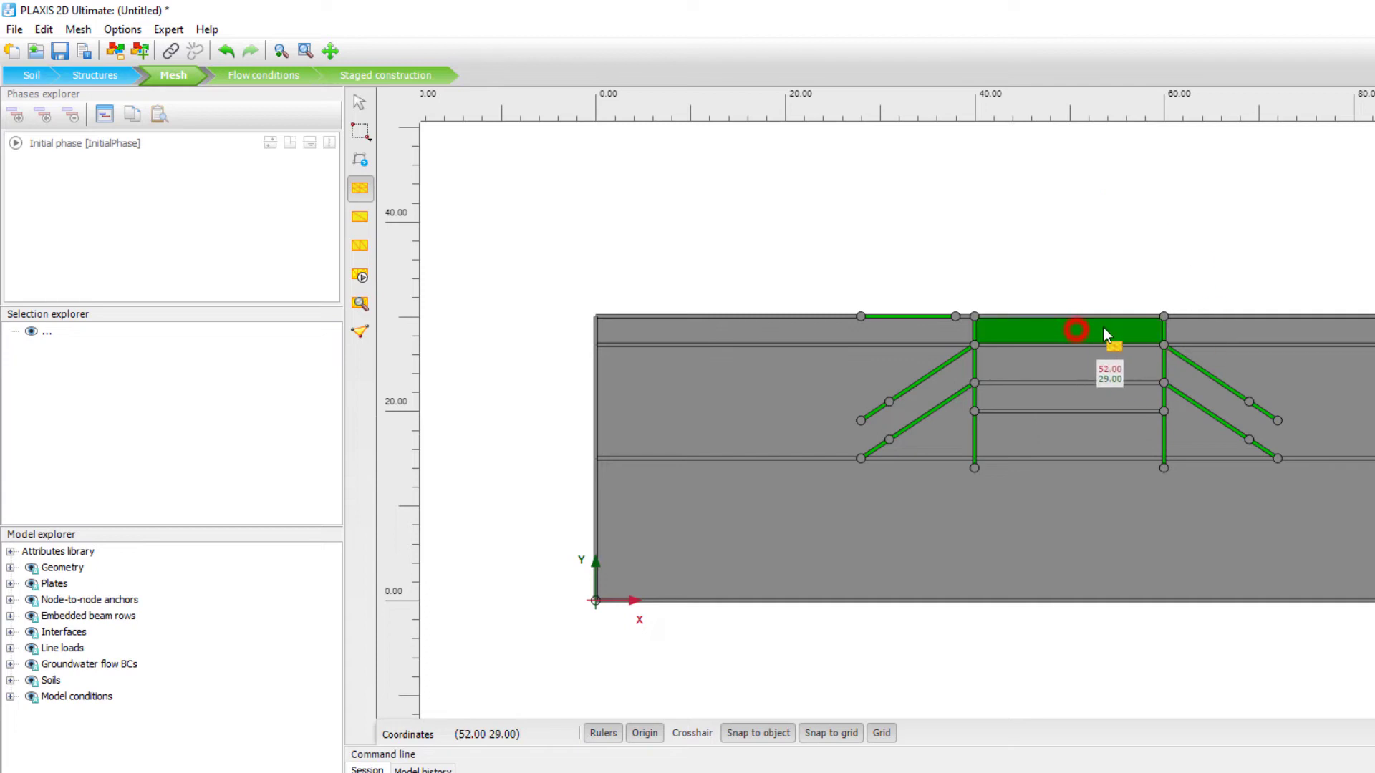
mouse_move(1118, 336)
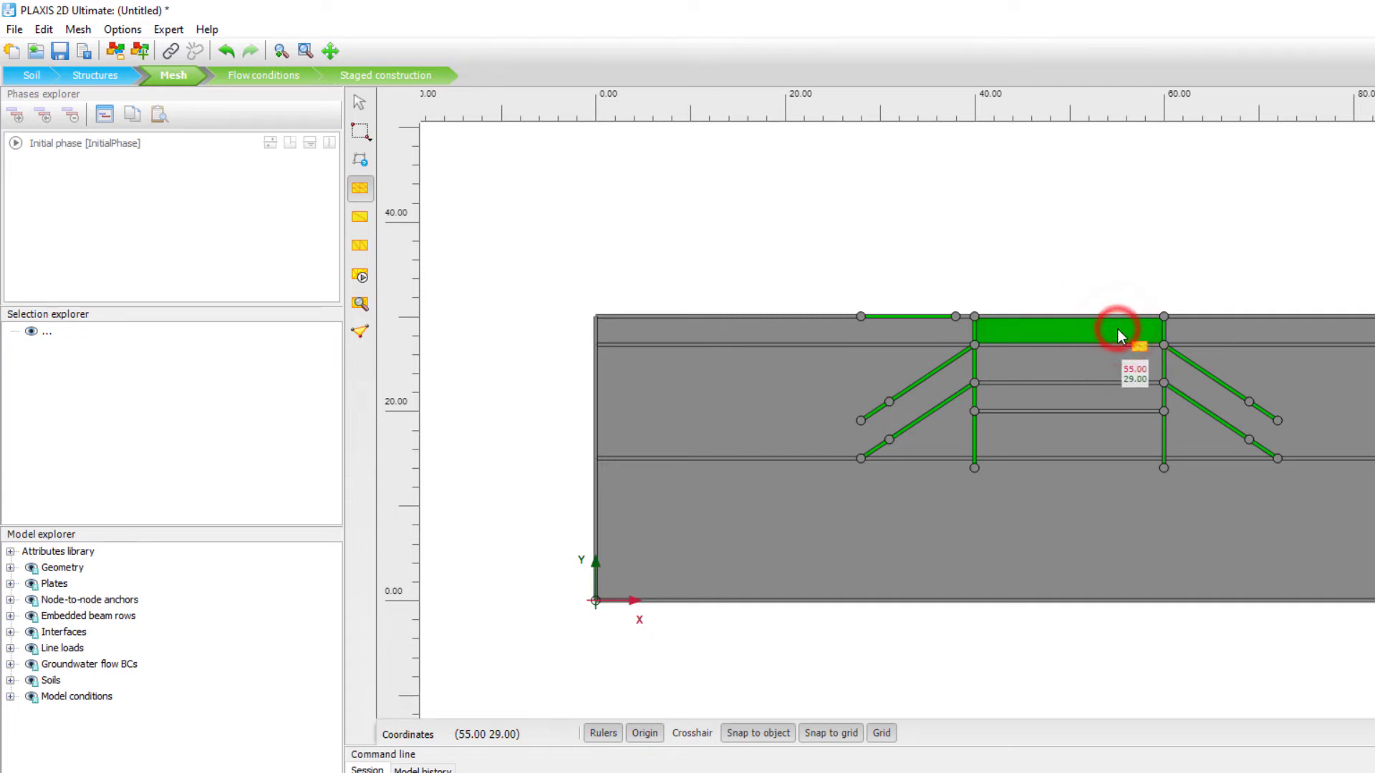
left_click(1121, 336)
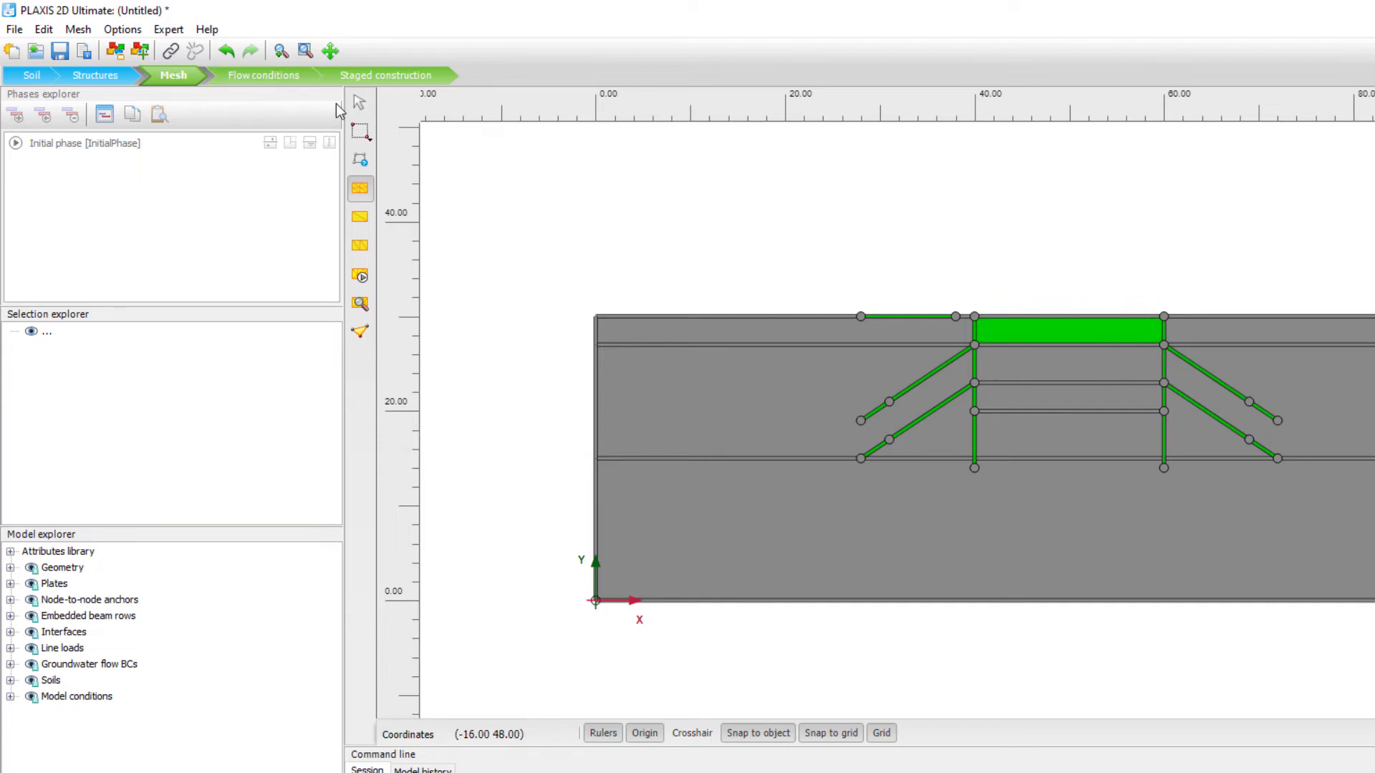
left_click(1063, 331)
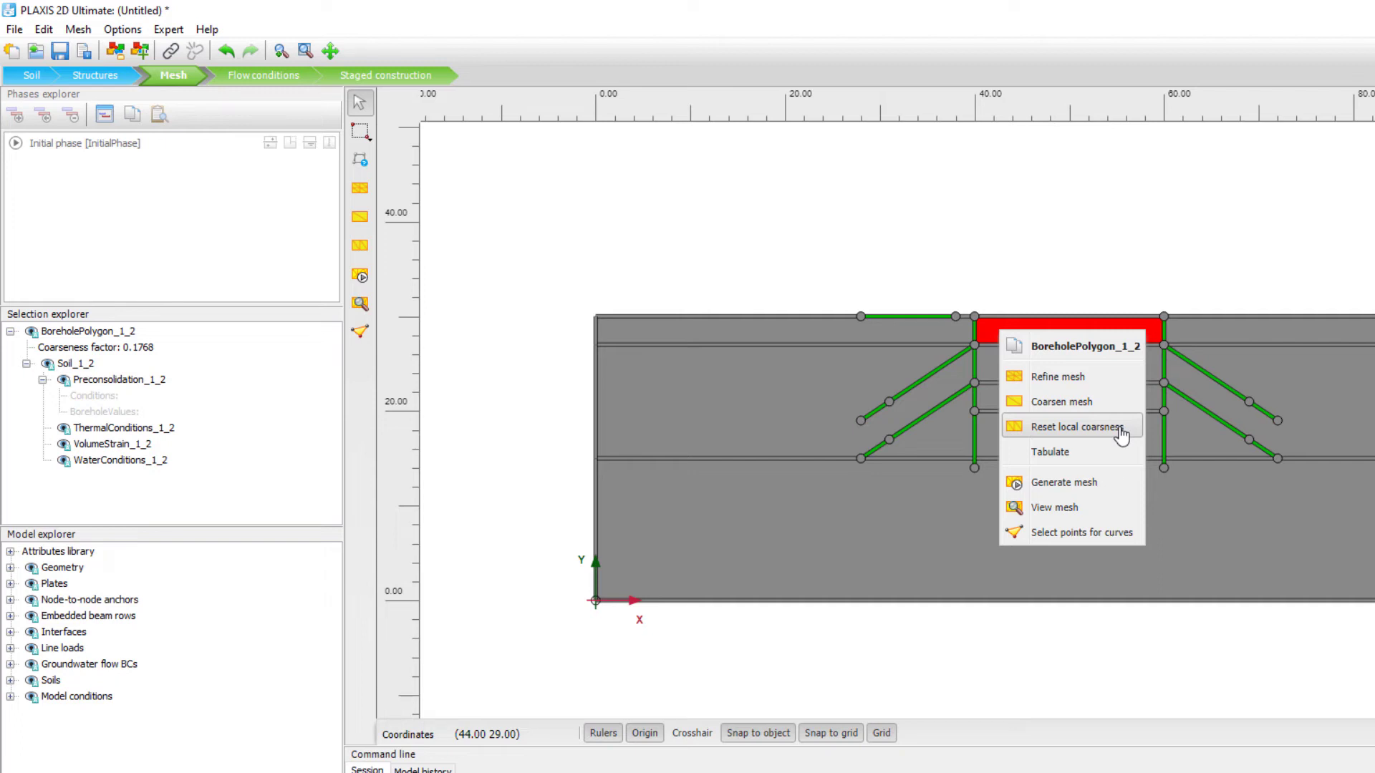
left_click(1076, 427)
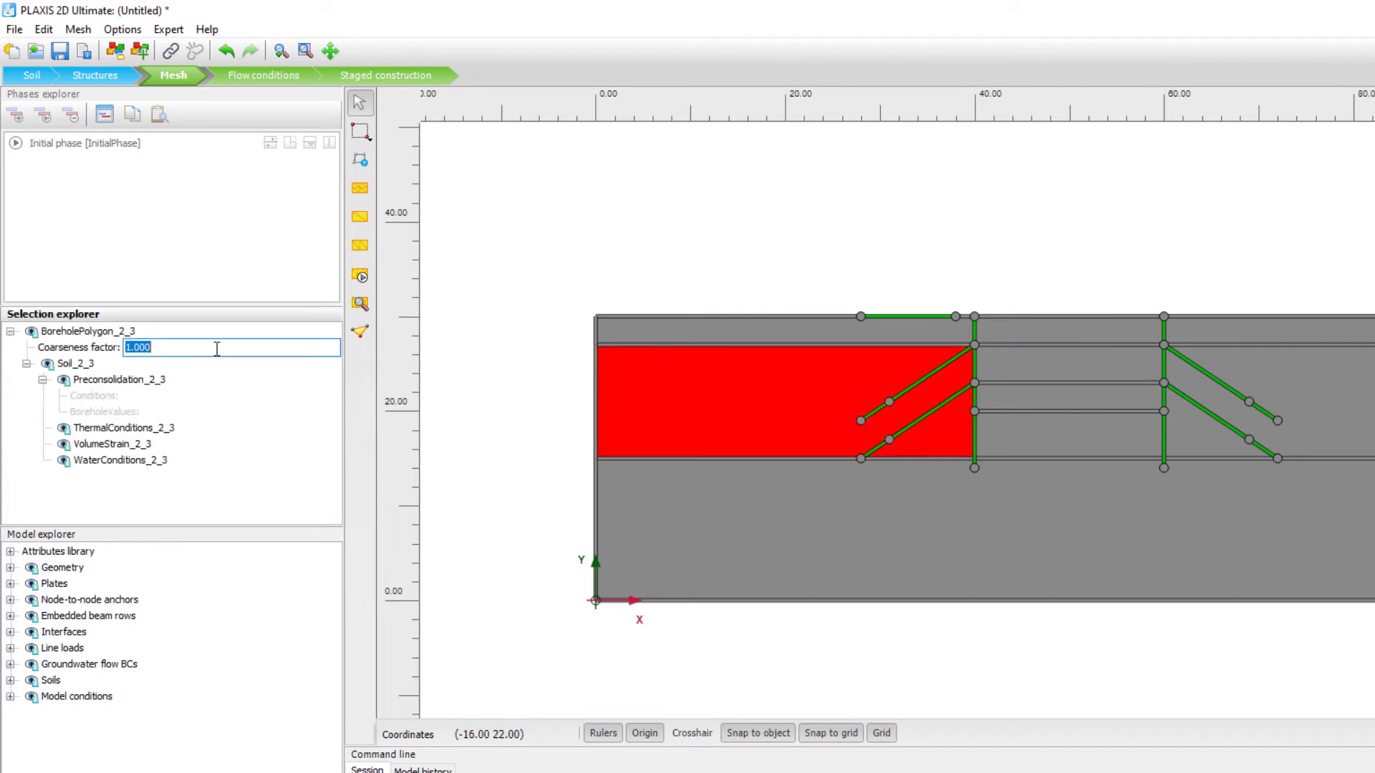
type("2")
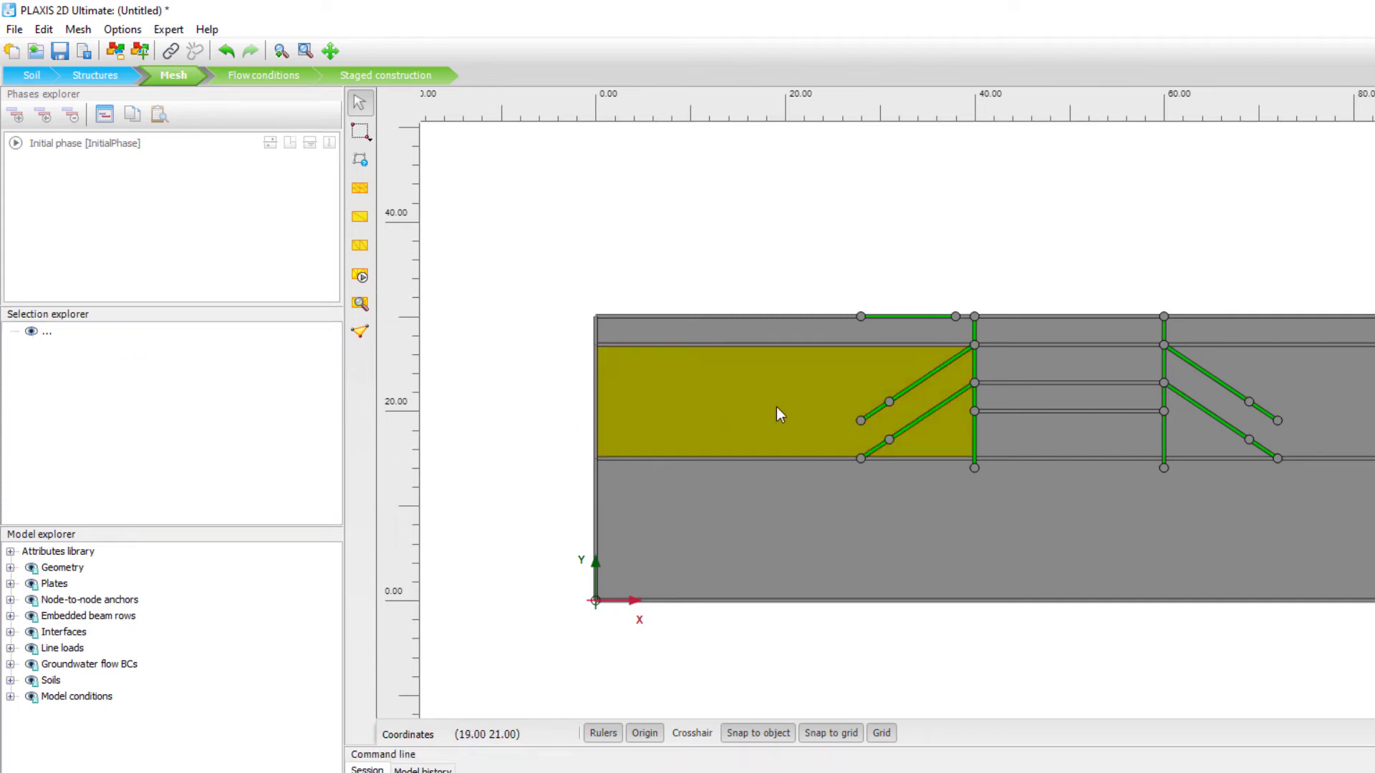
left_click(745, 404)
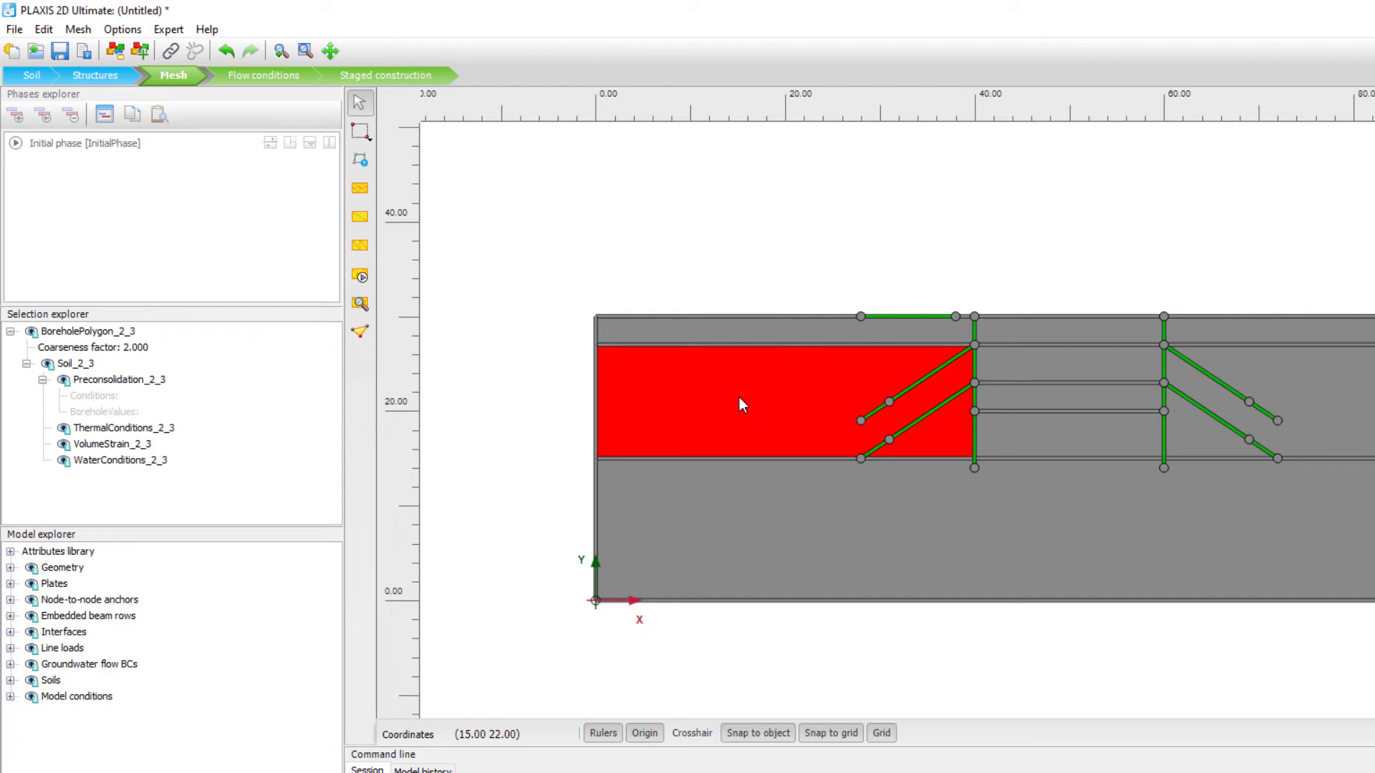
mouse_move(311, 375)
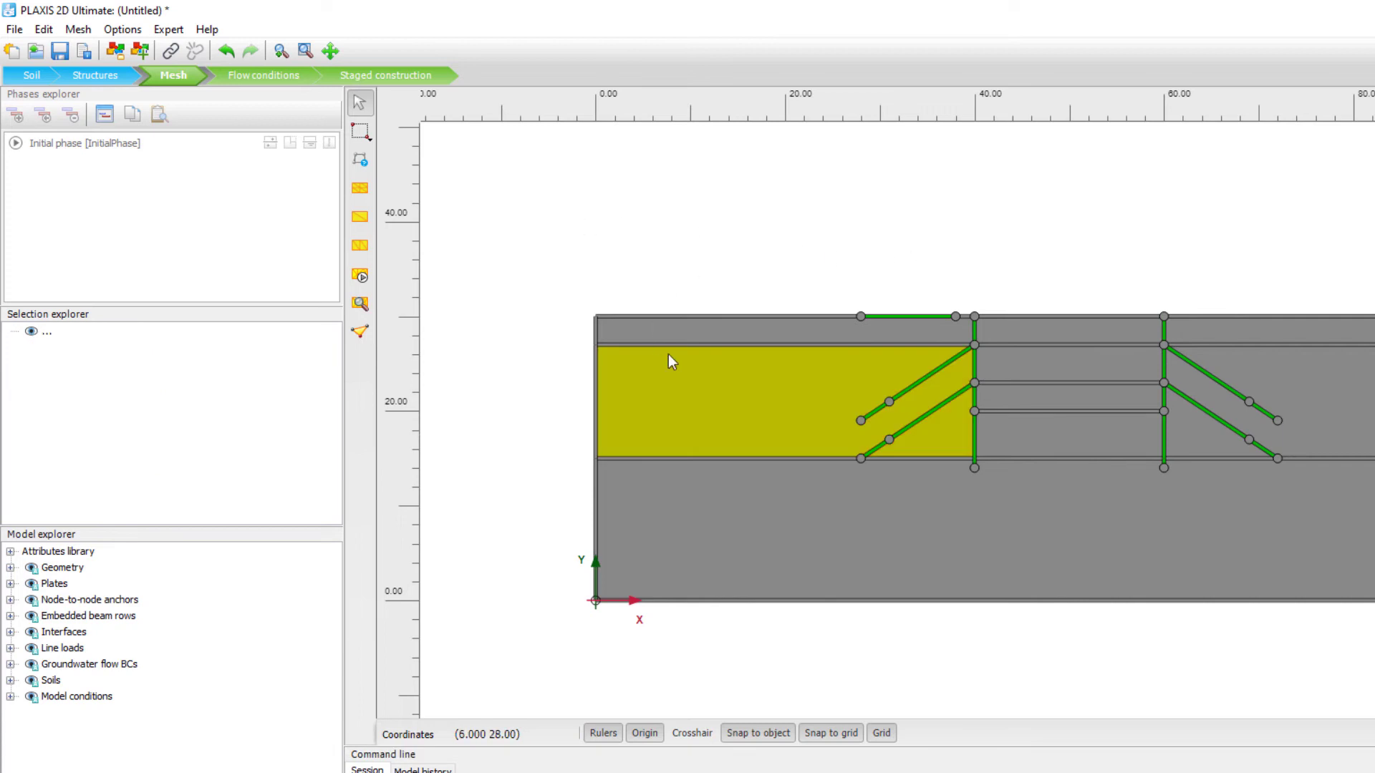
mouse_move(754, 421)
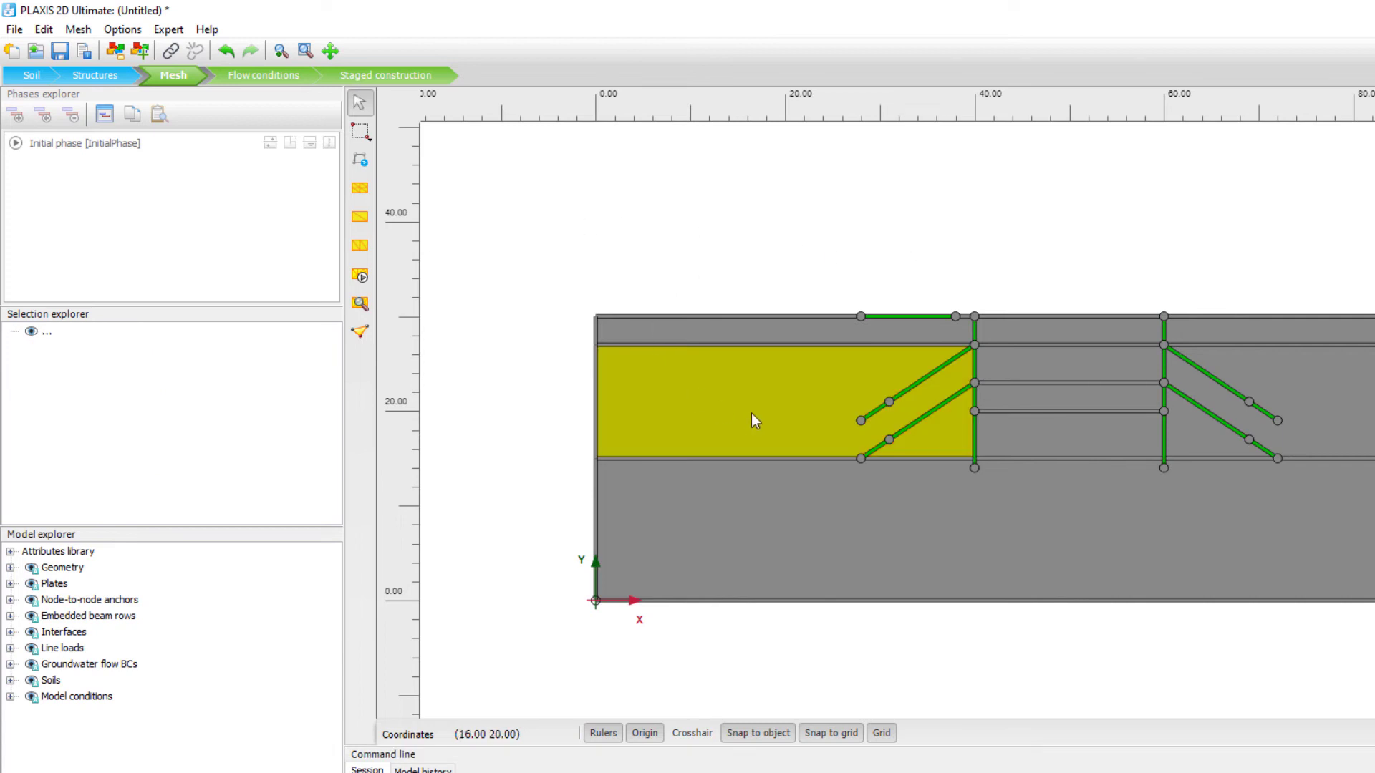
right_click(754, 421)
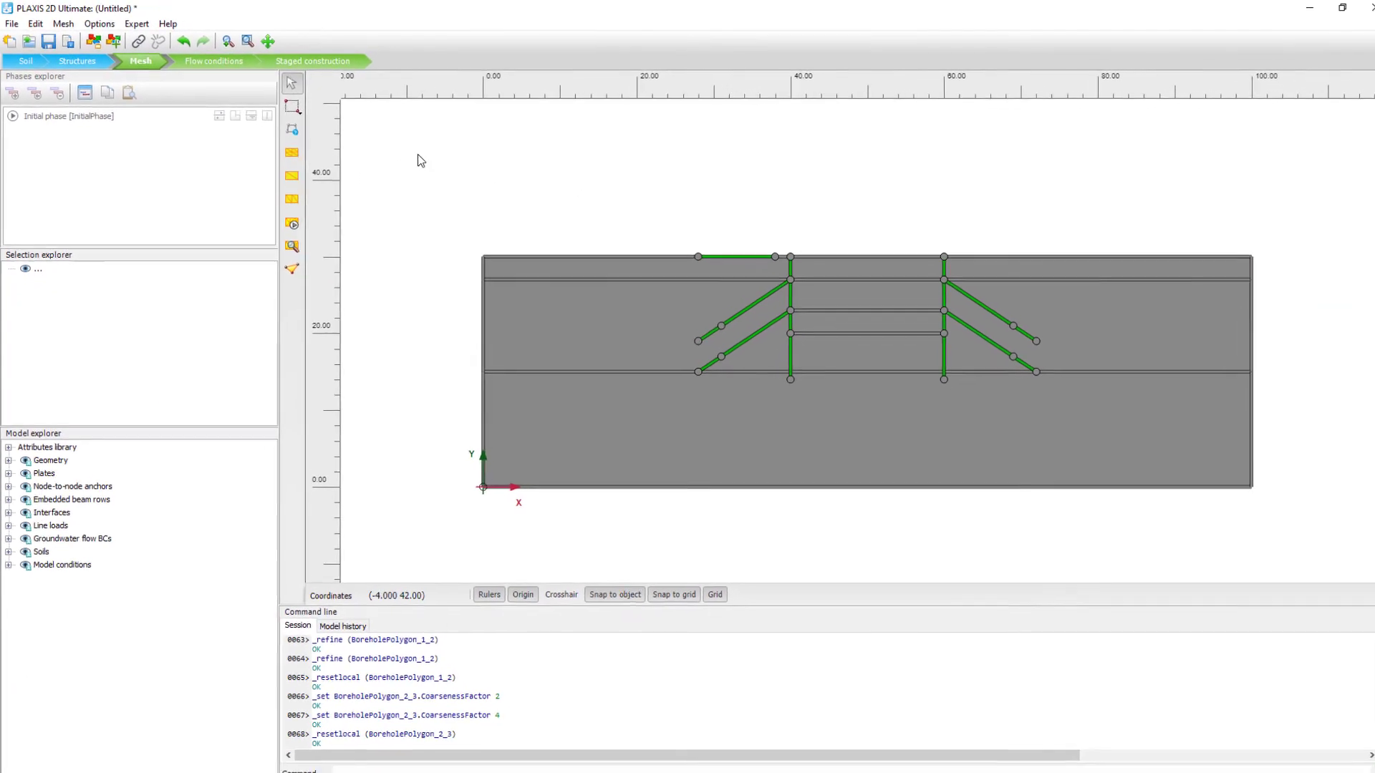
mouse_move(289, 220)
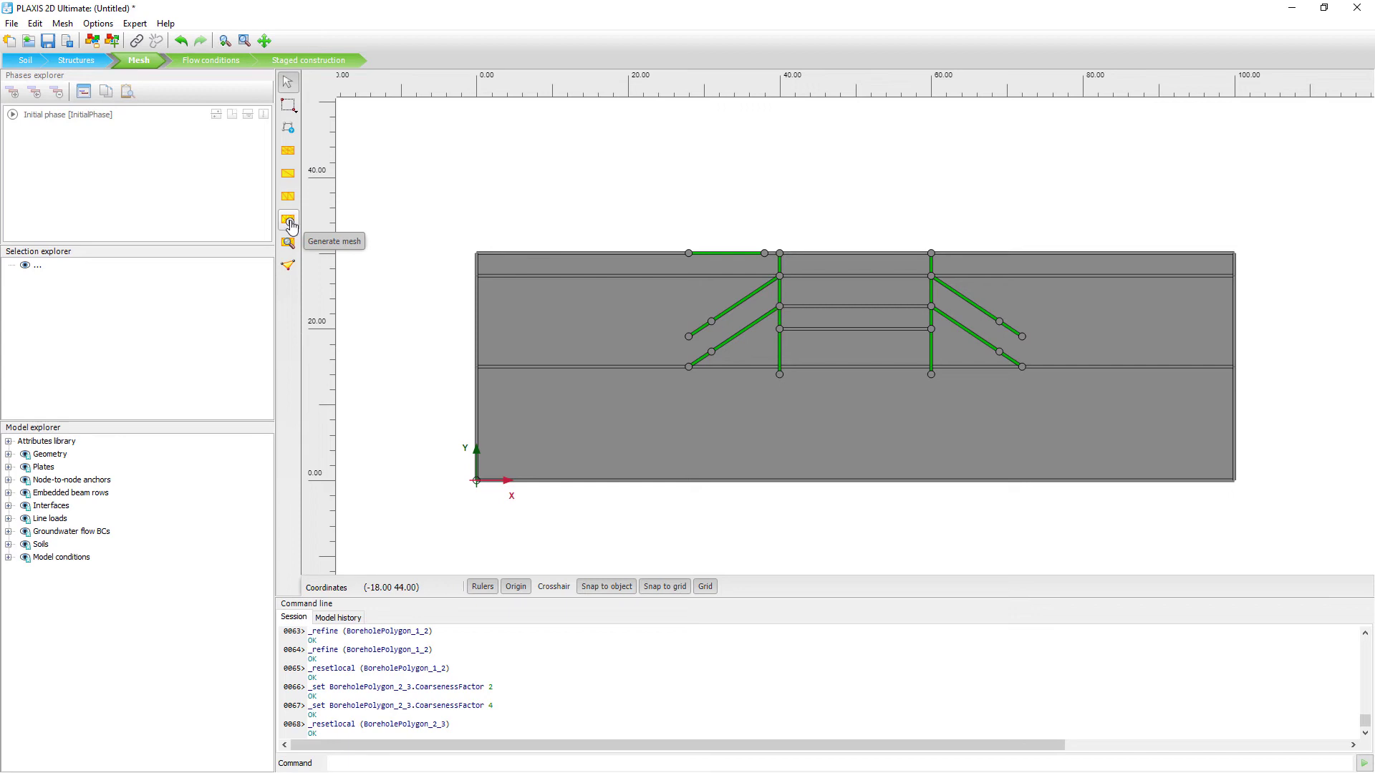
Generate a Medium-distribution mesh with enhanced refinements, yielding 938 elements and 7867 nodes.
left_click(288, 219)
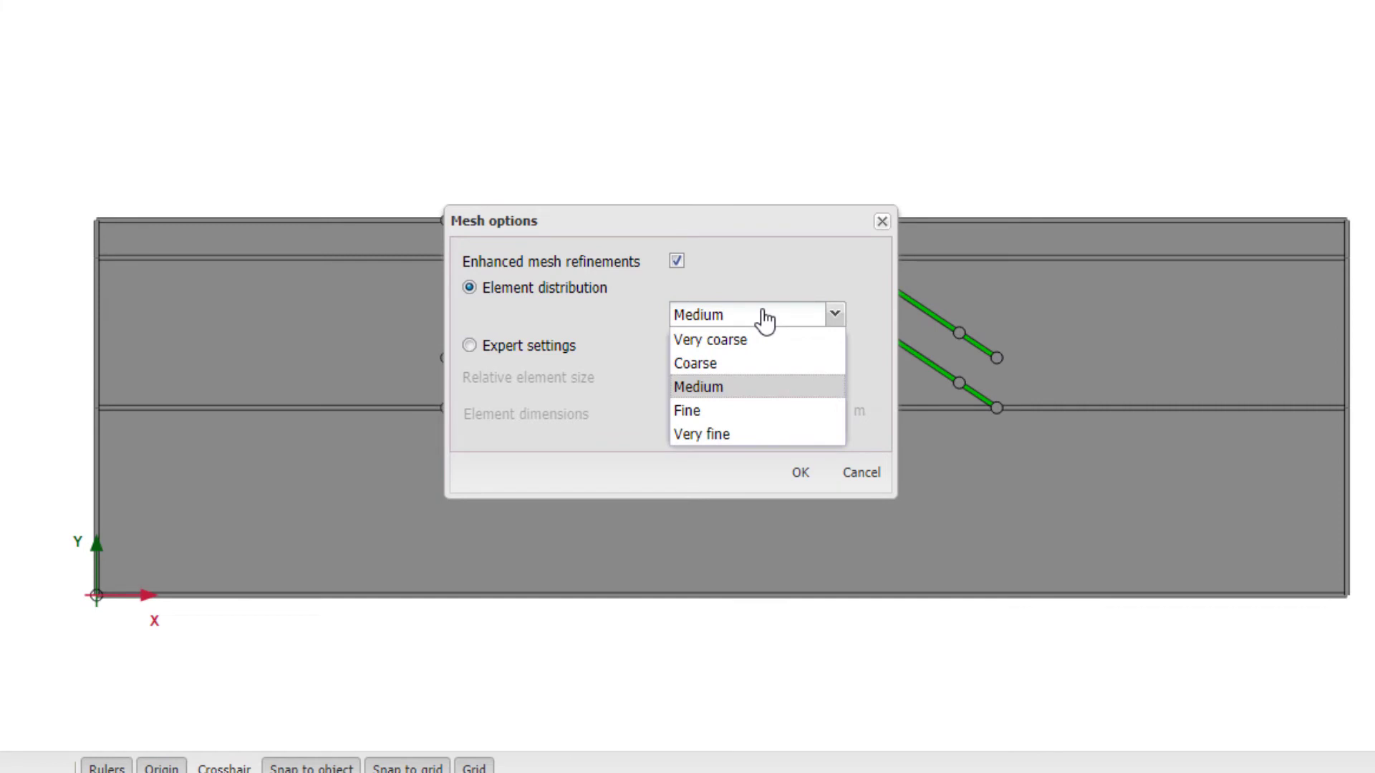
mouse_move(747, 396)
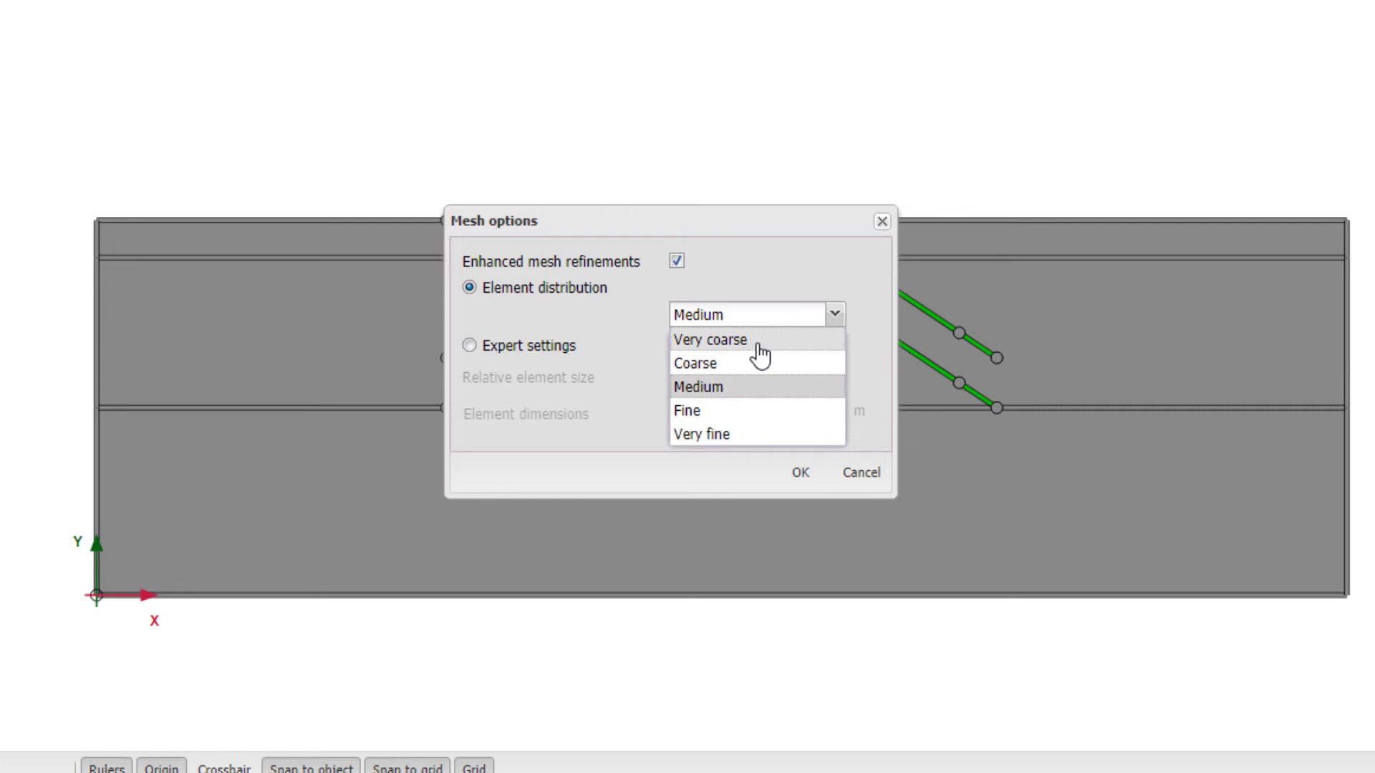
mouse_move(710, 410)
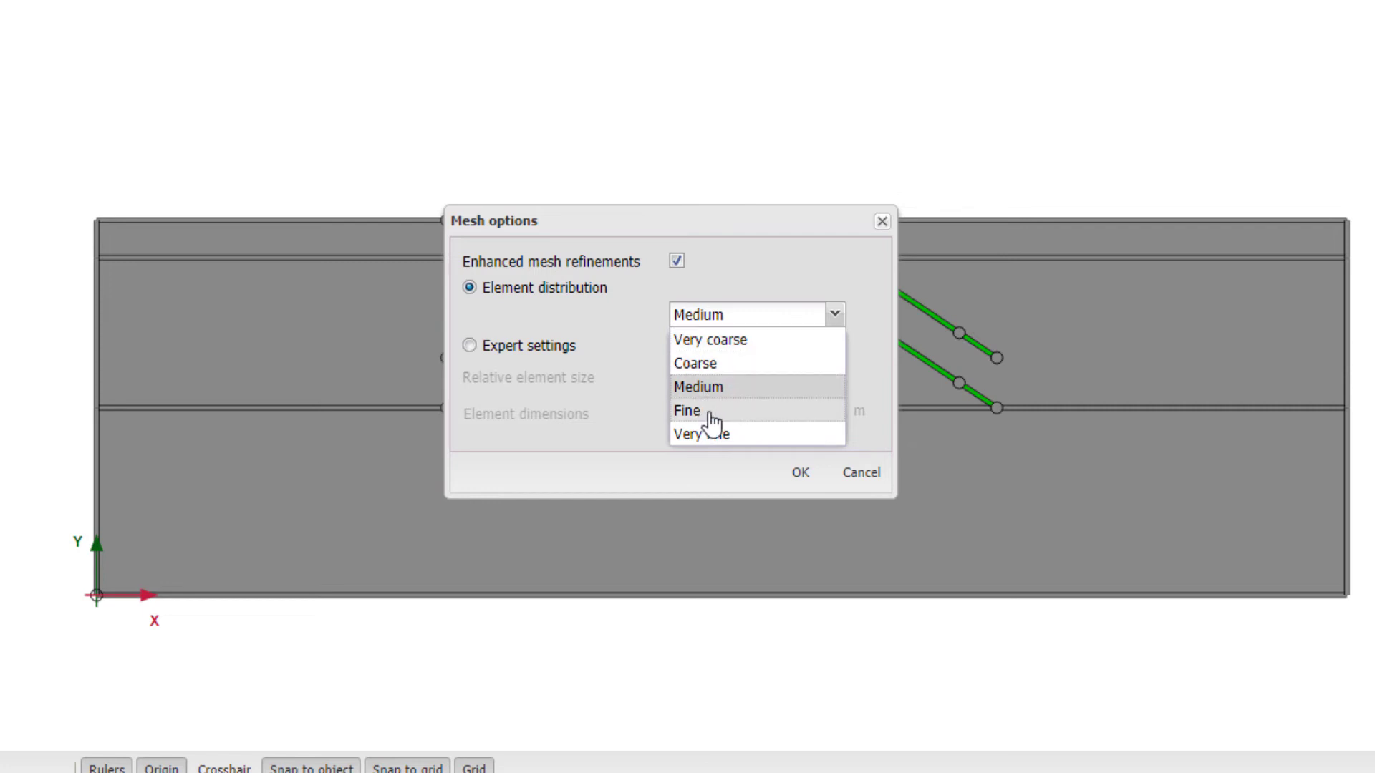
mouse_move(761, 446)
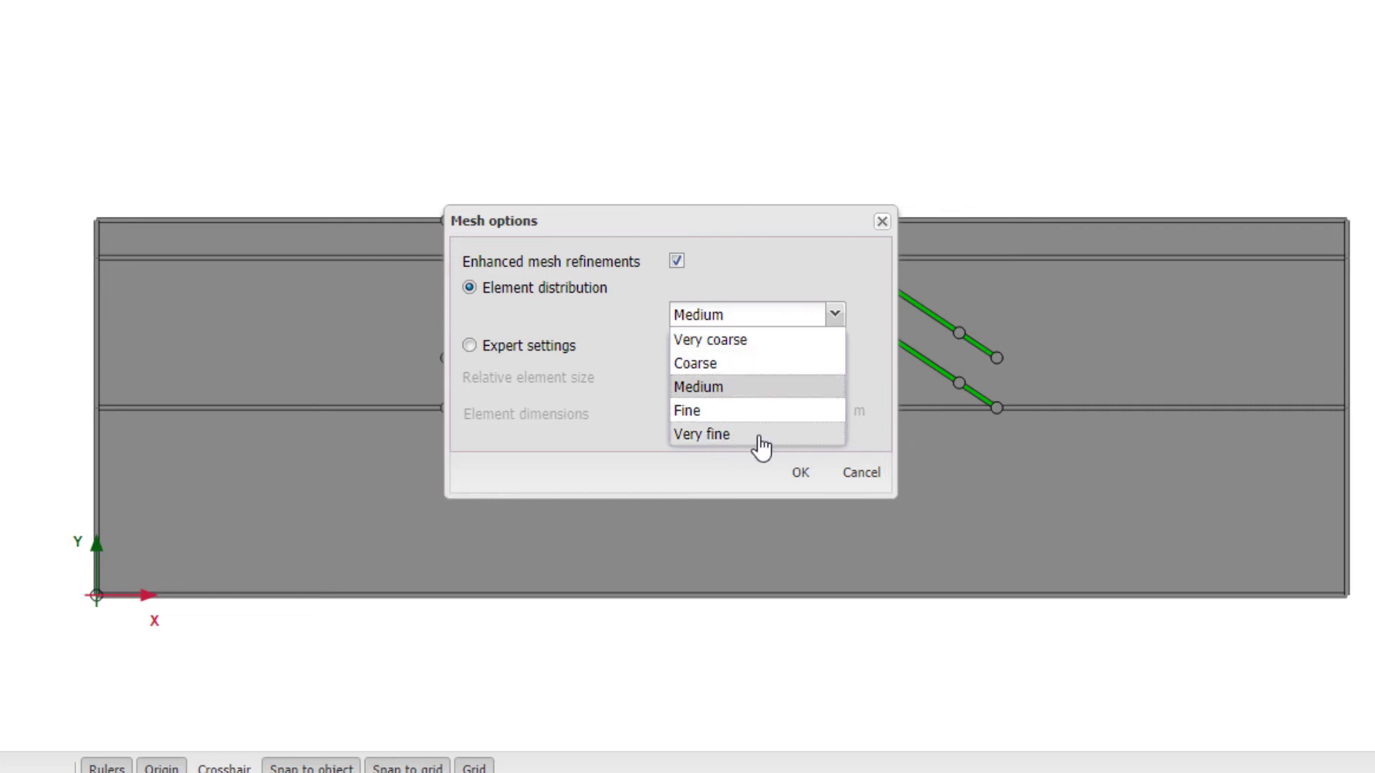
mouse_move(765, 395)
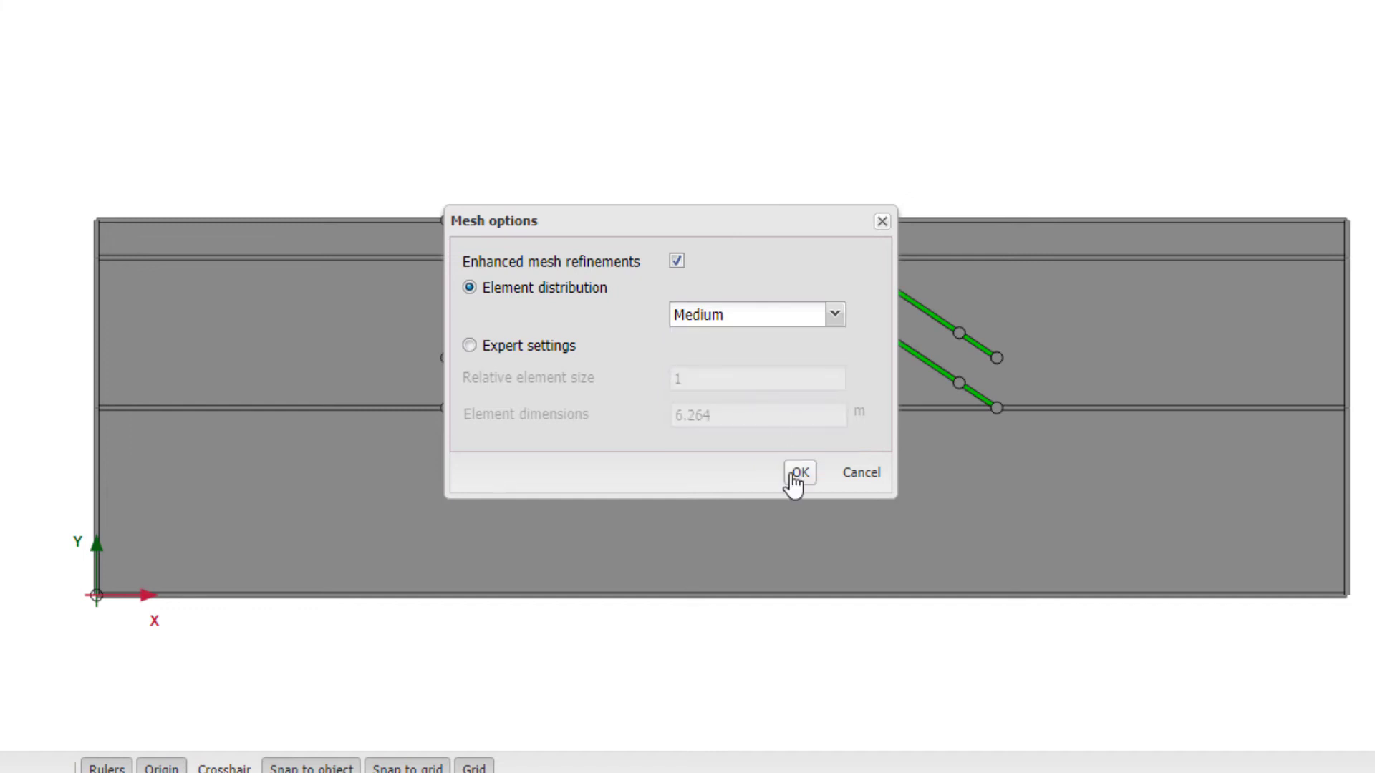
left_click(798, 472)
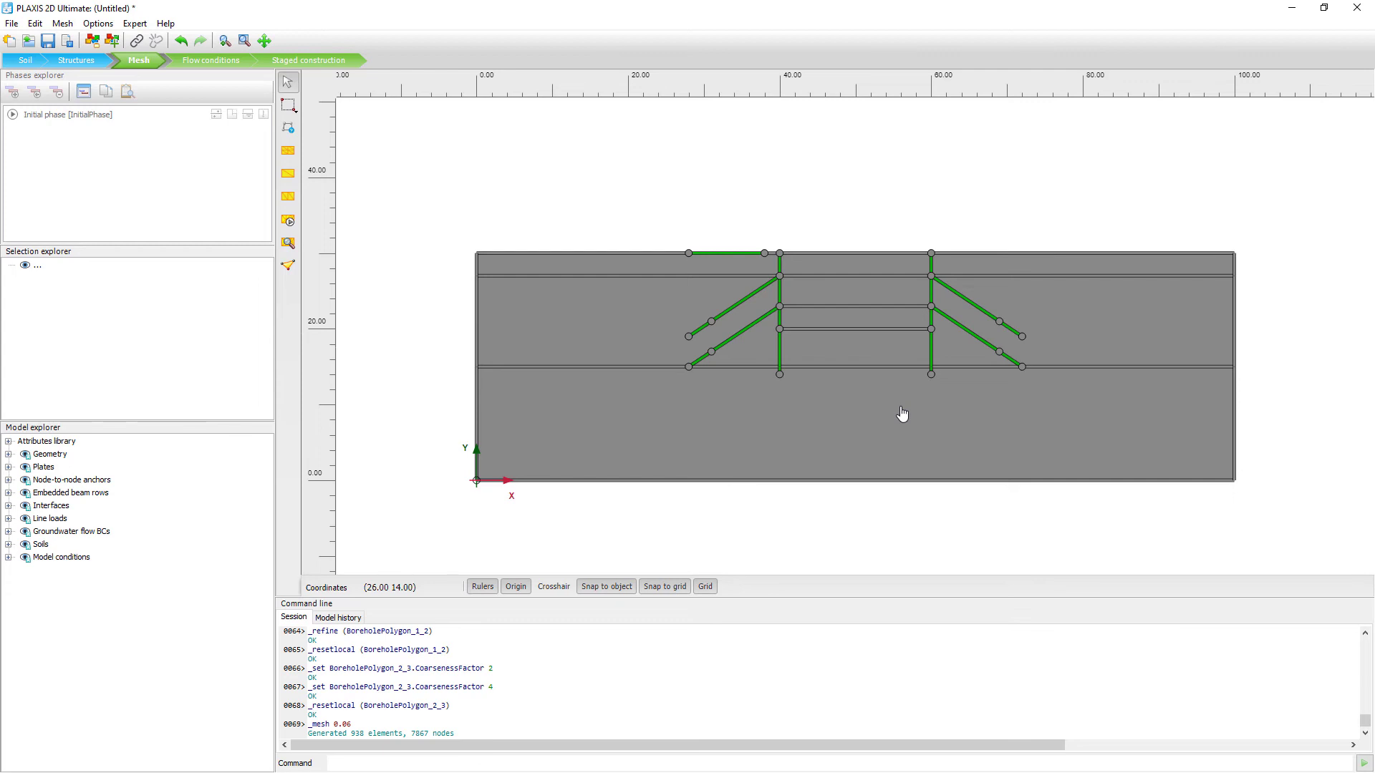
mouse_move(757, 294)
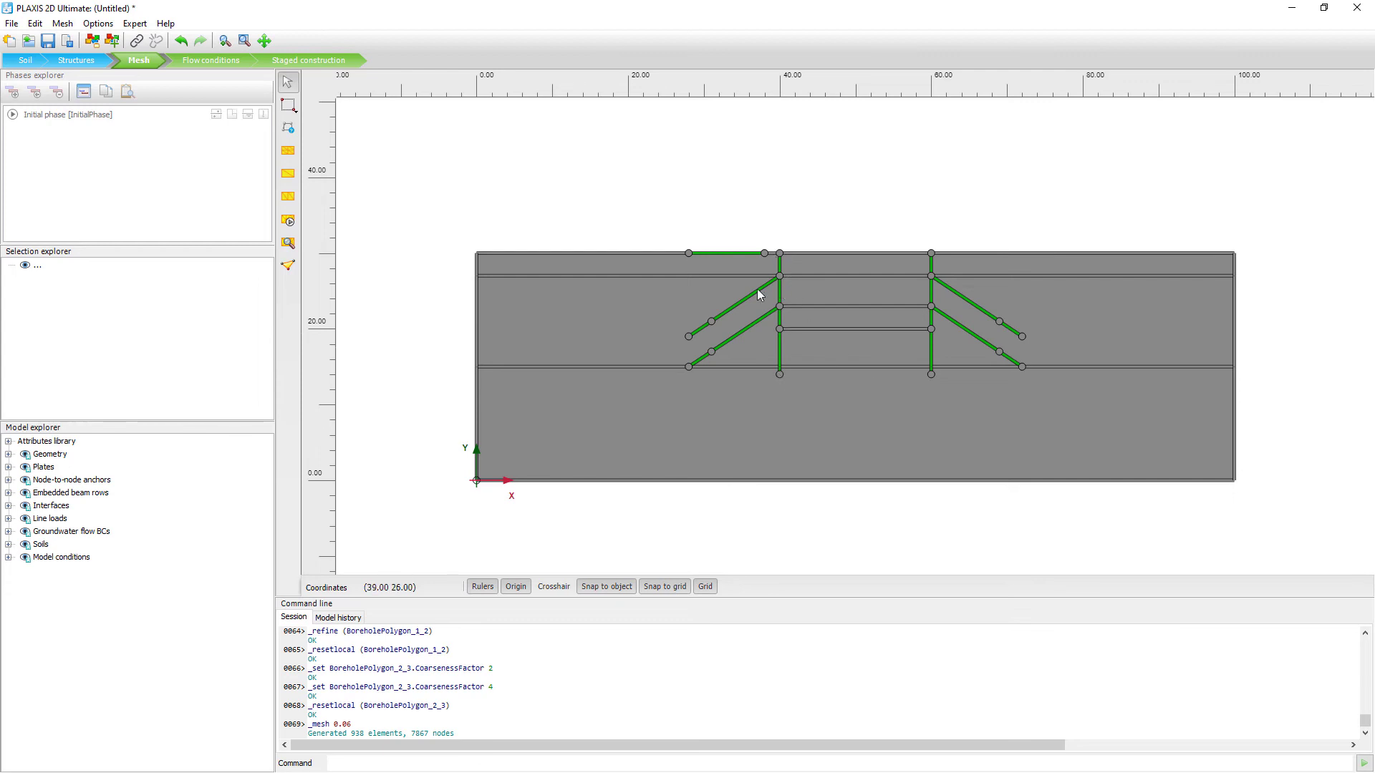
mouse_move(785, 285)
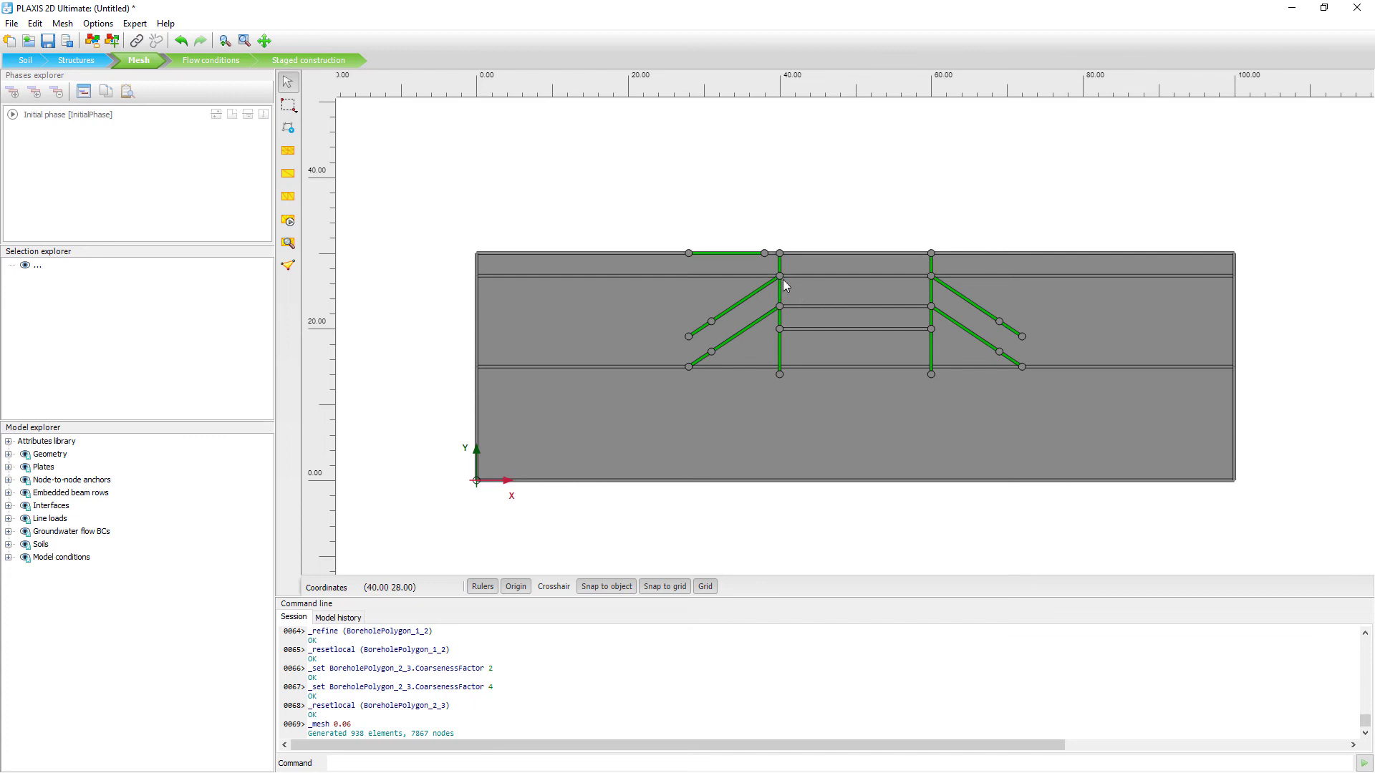
mouse_move(988, 321)
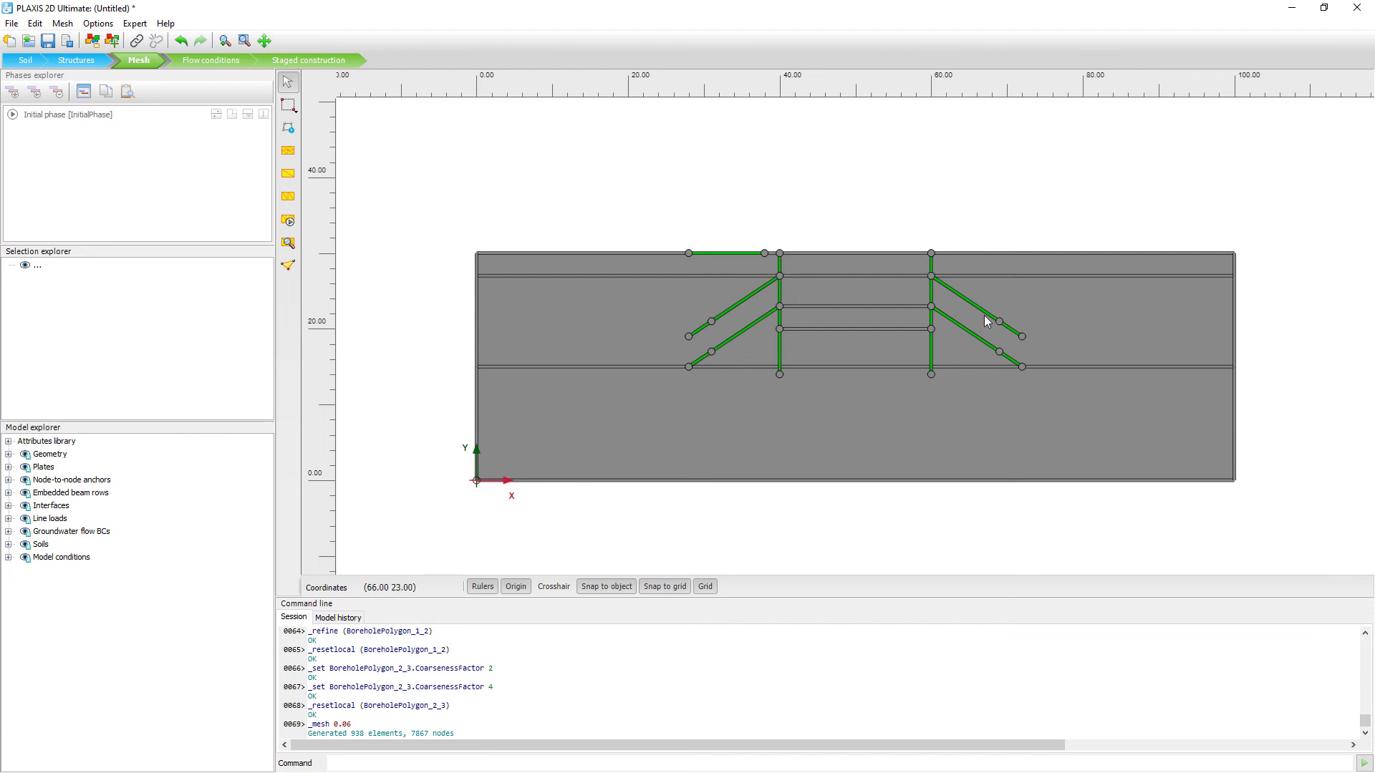
mouse_move(1017, 340)
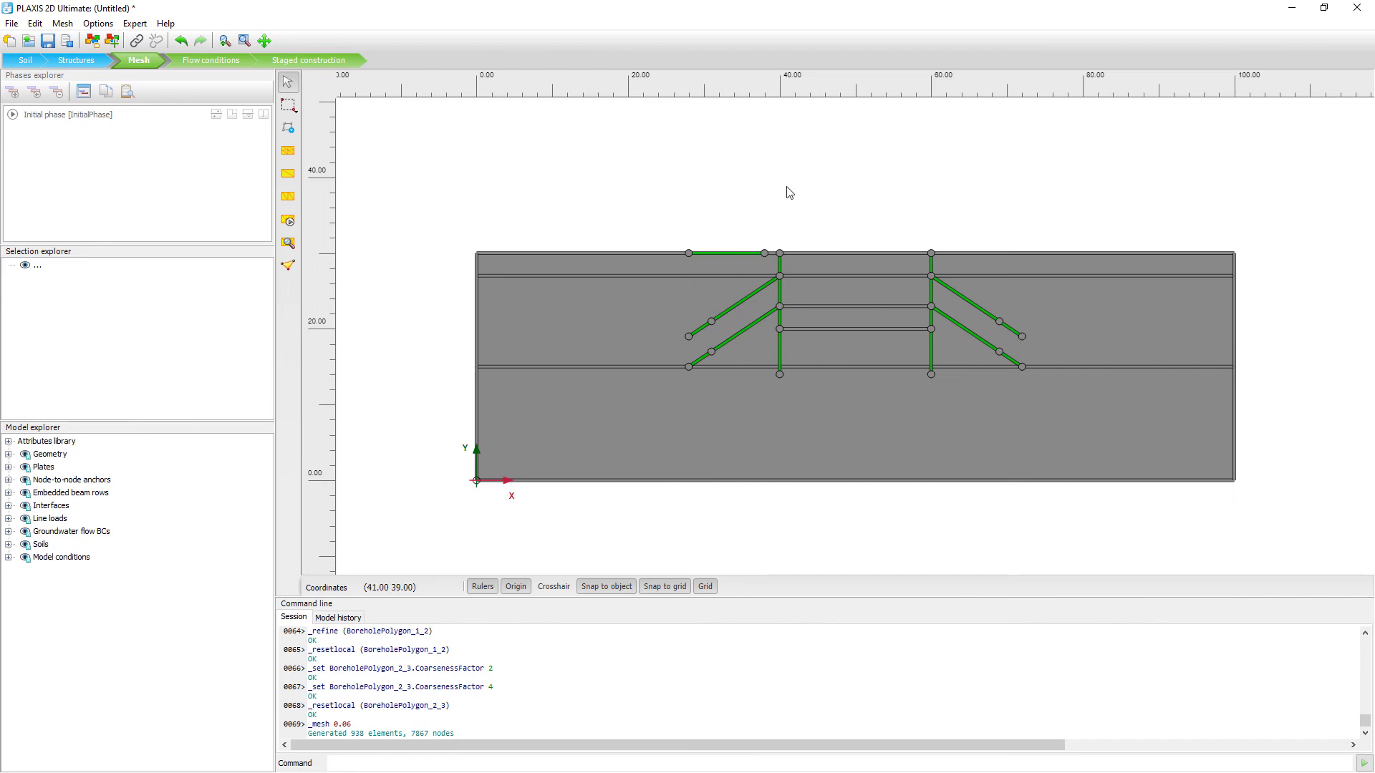
mouse_move(592, 160)
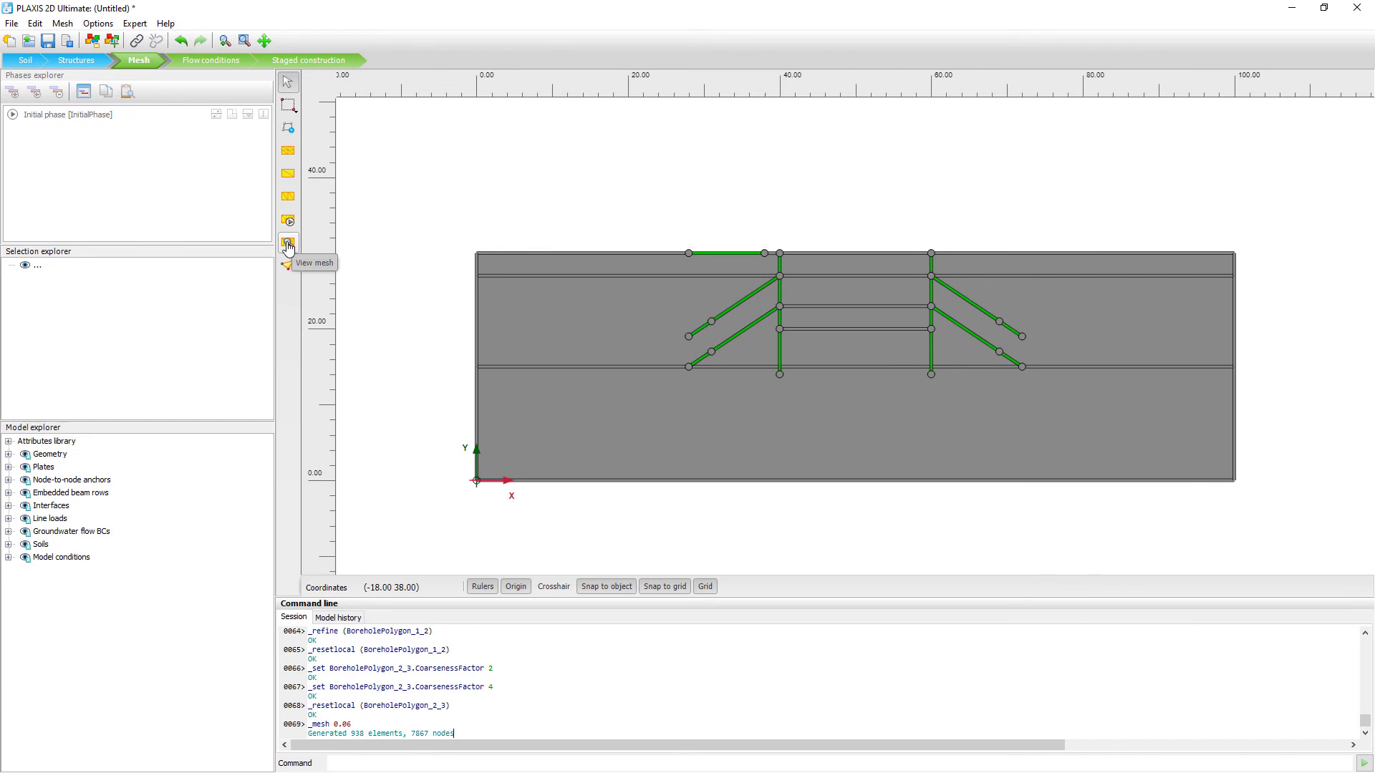
View the generated mesh in Output as a connectivity plot.
left_click(288, 242)
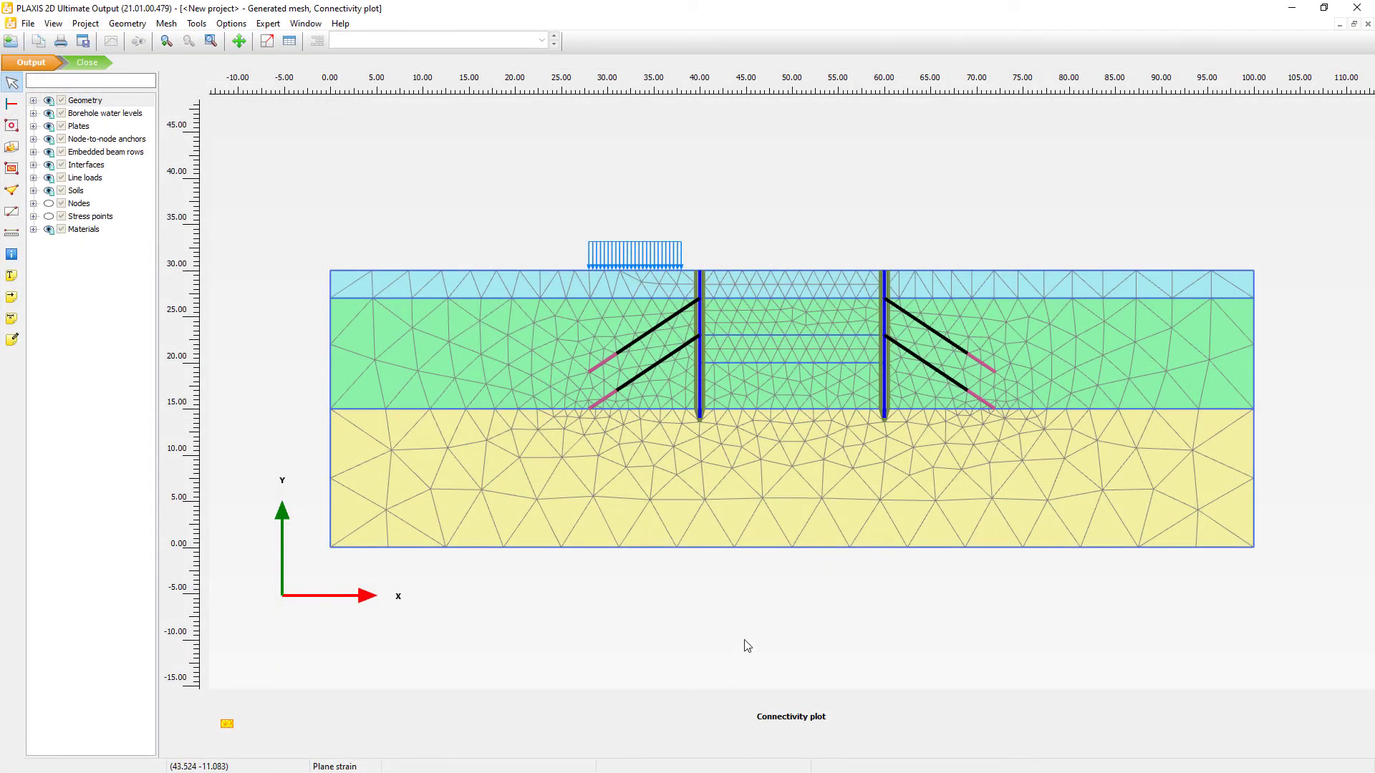
mouse_move(758, 372)
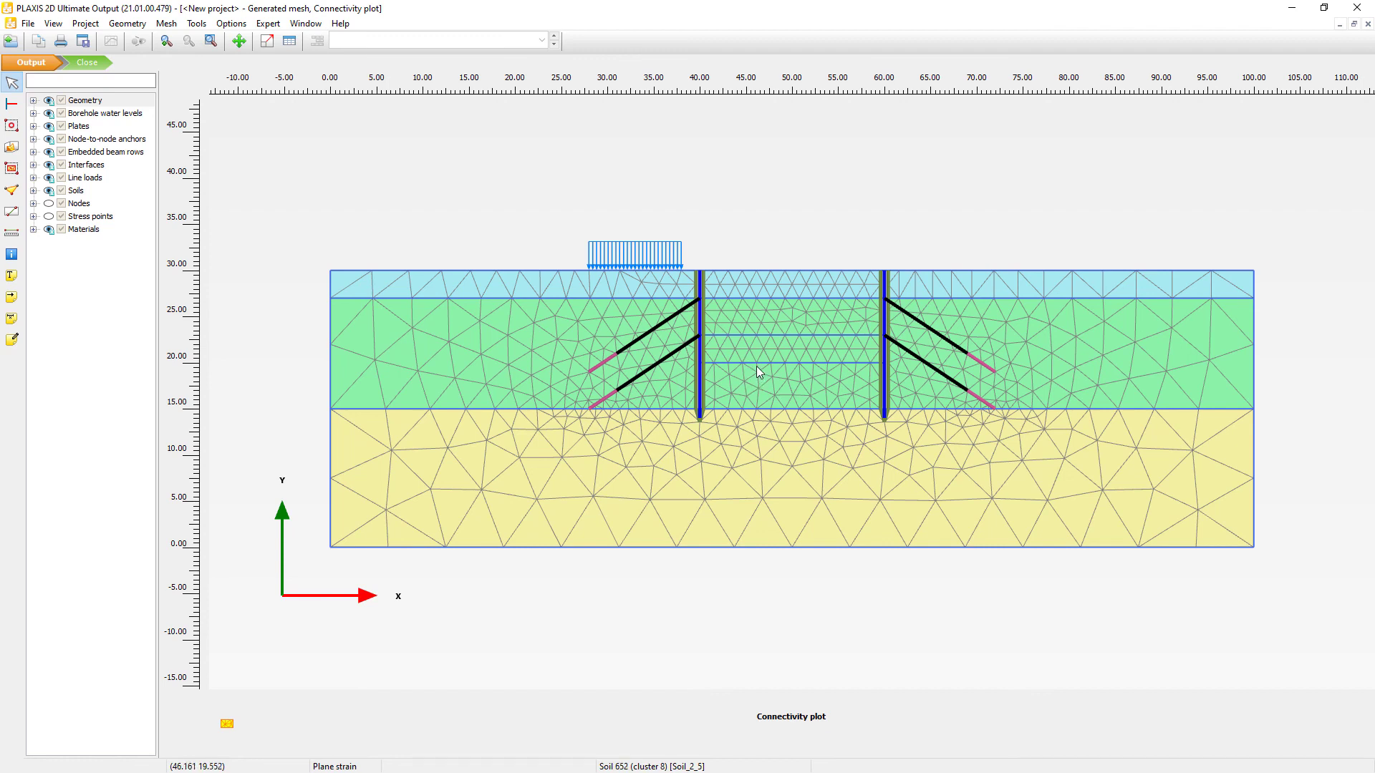
mouse_move(781, 414)
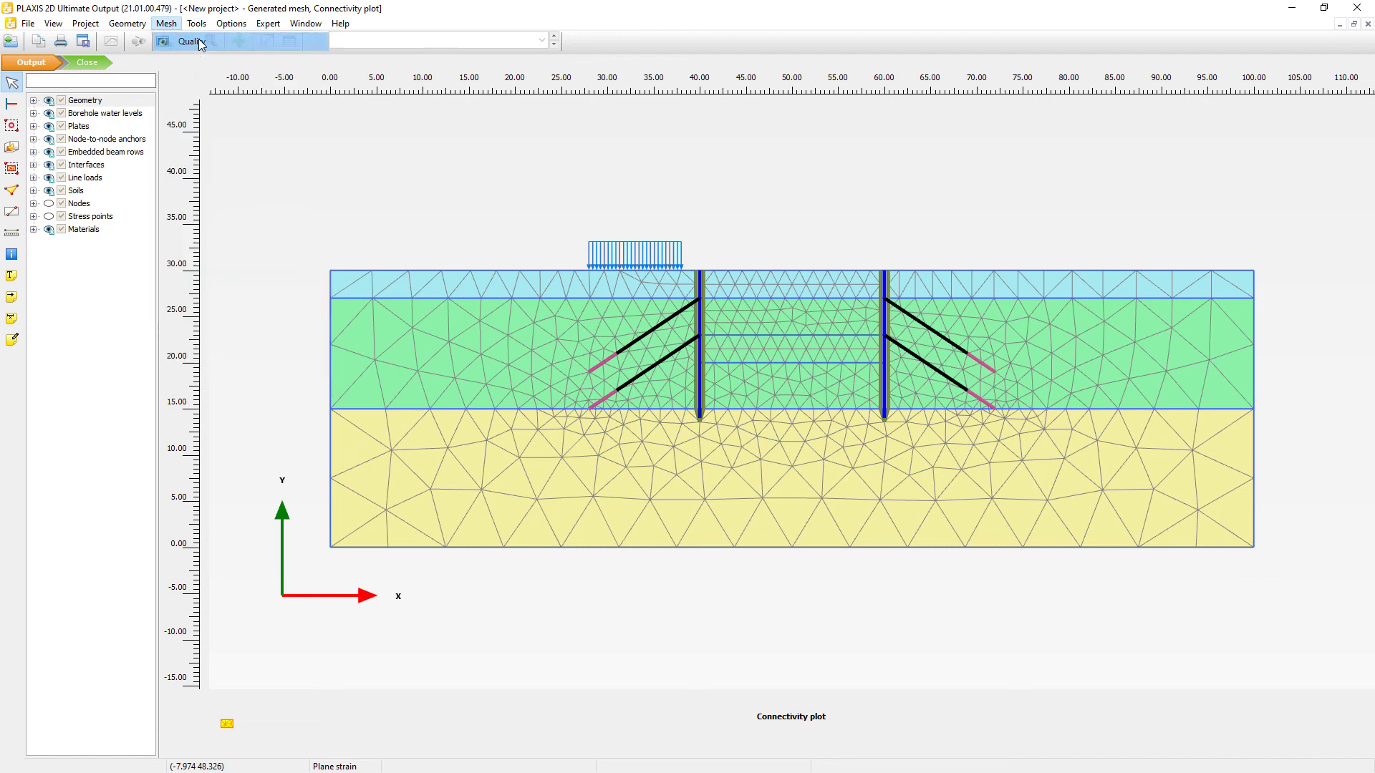
Display the Mesh Quality plot, ranging from 0.4723 to 1.000.
left_click(187, 40)
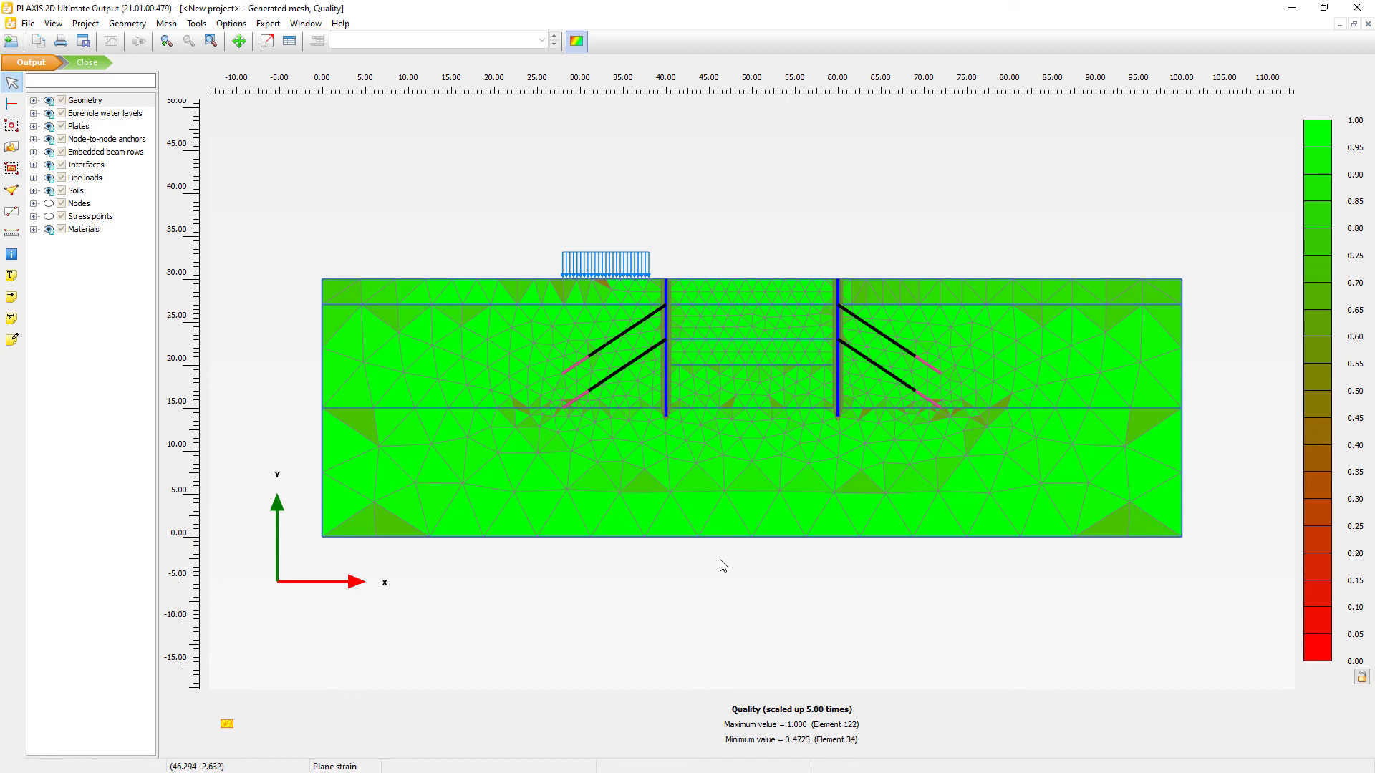
mouse_move(797, 551)
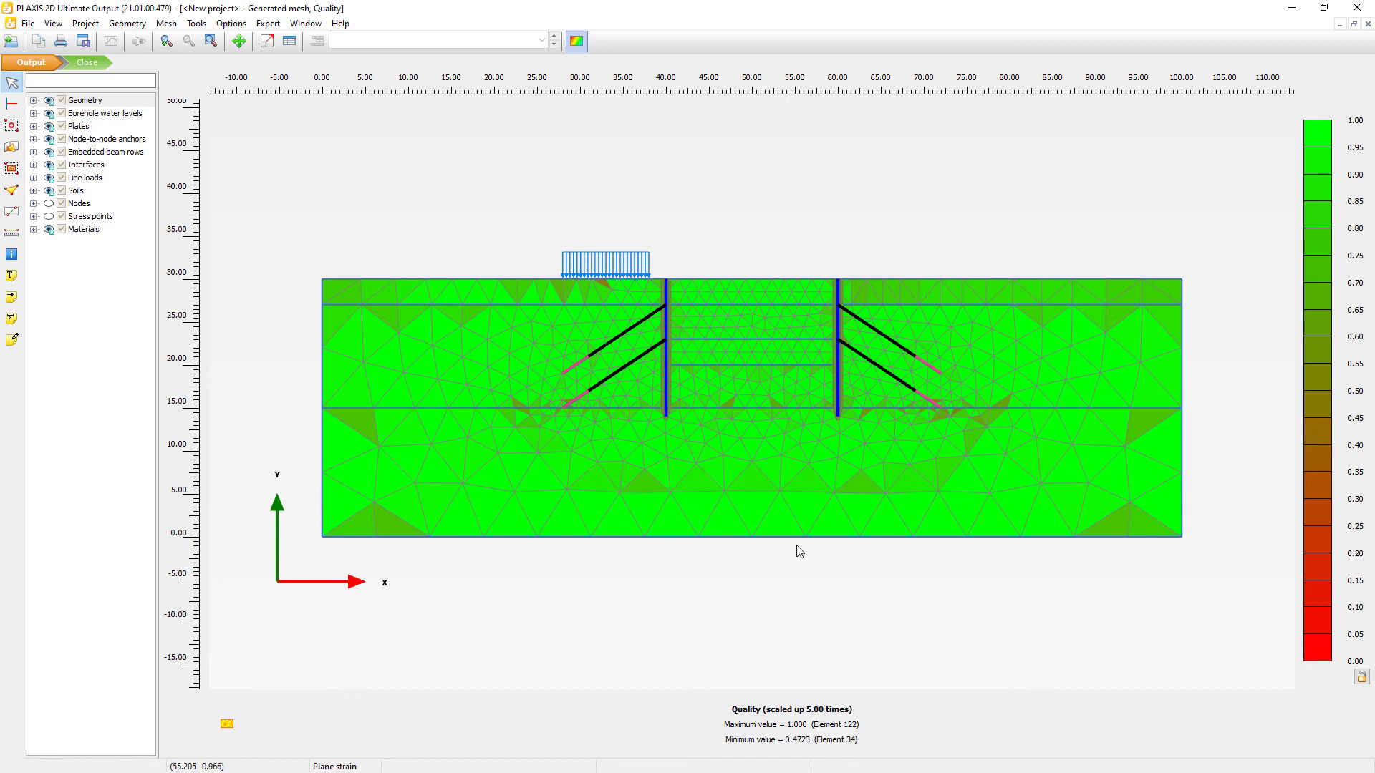
mouse_move(835, 745)
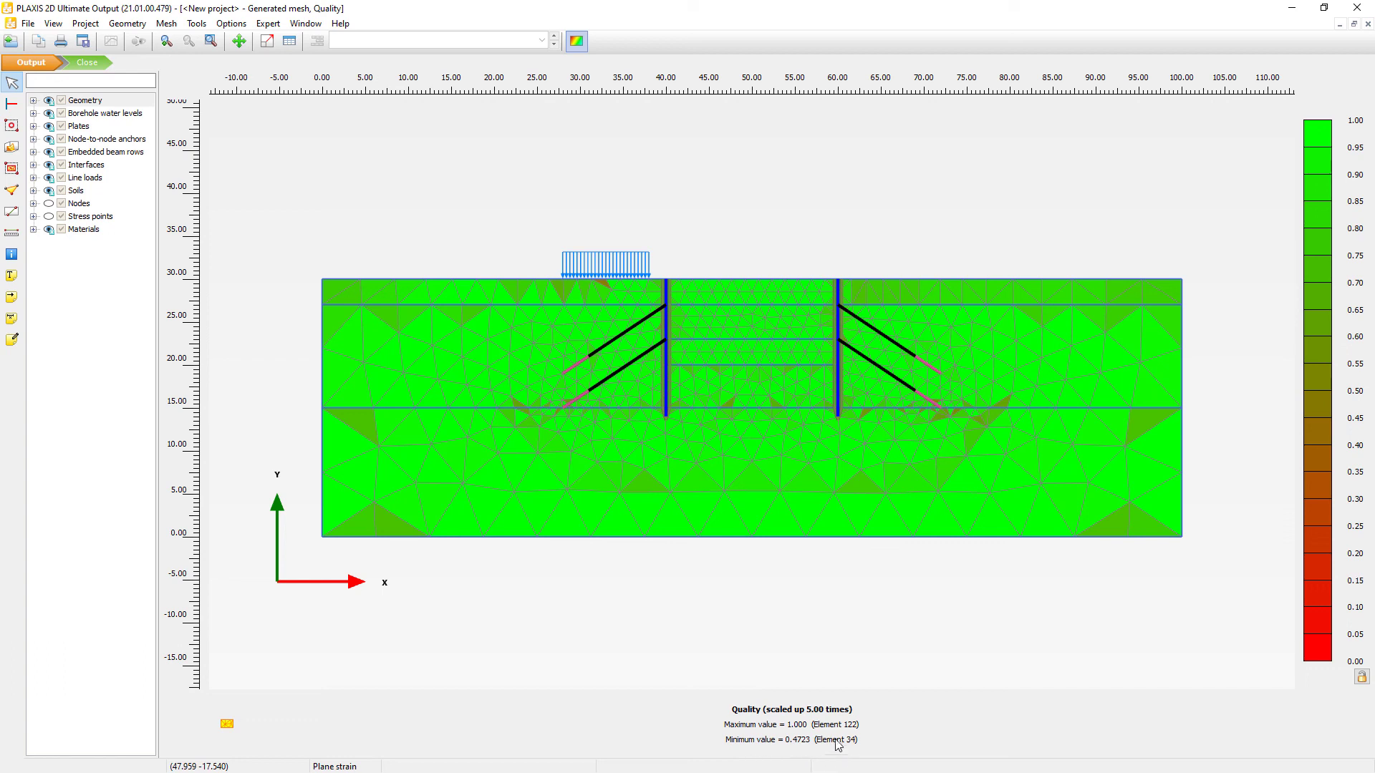
mouse_move(800, 747)
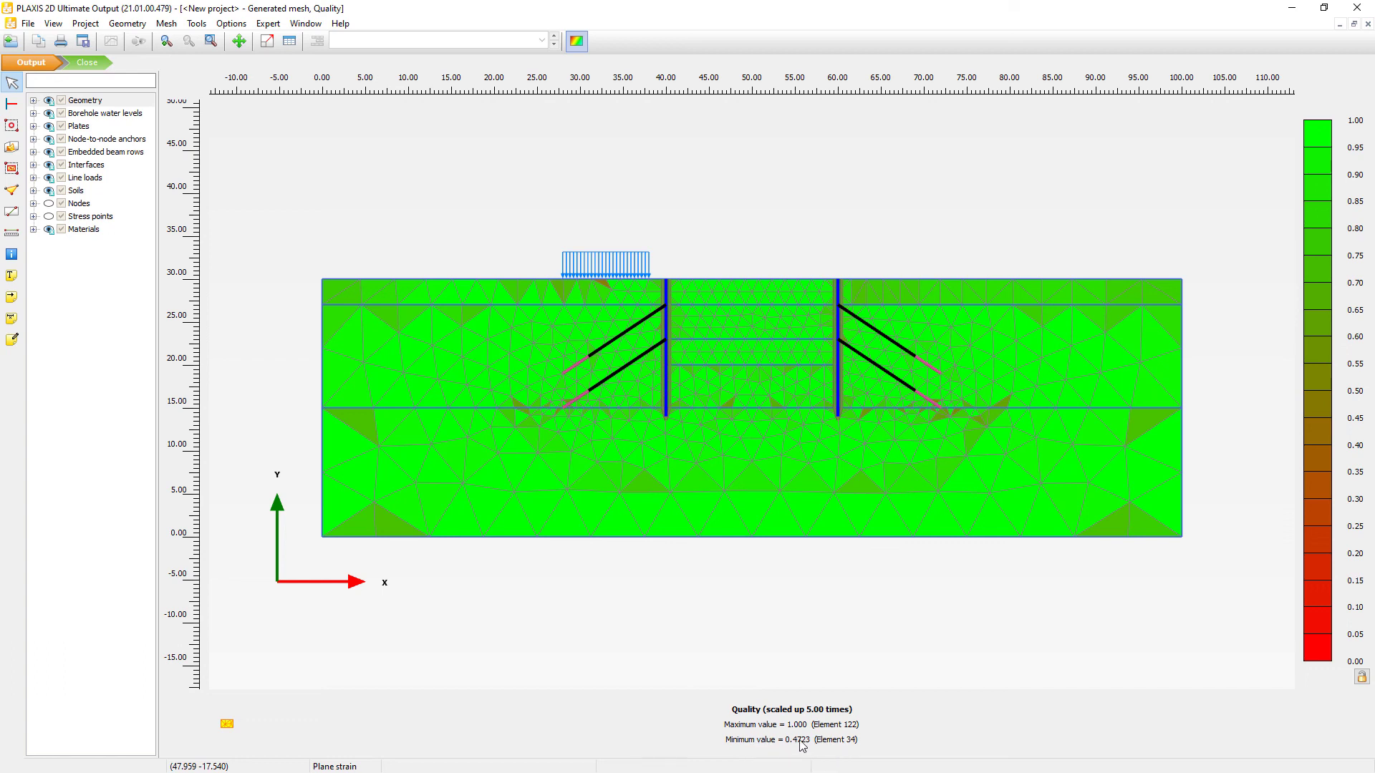